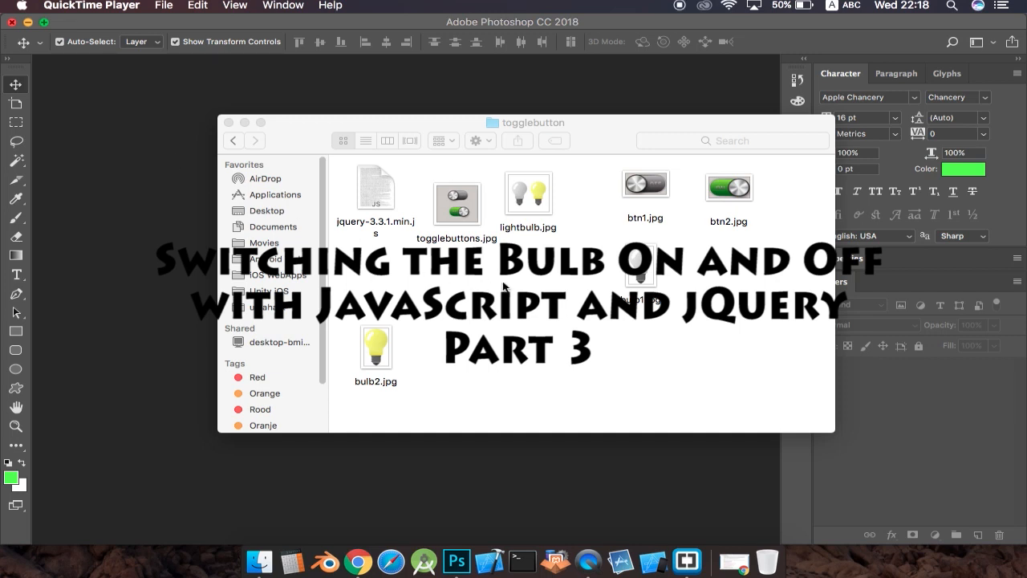
# - Arrange the togglebutton folder's files by name from the folder's context menu
pyautogui.rightClick(504, 286)
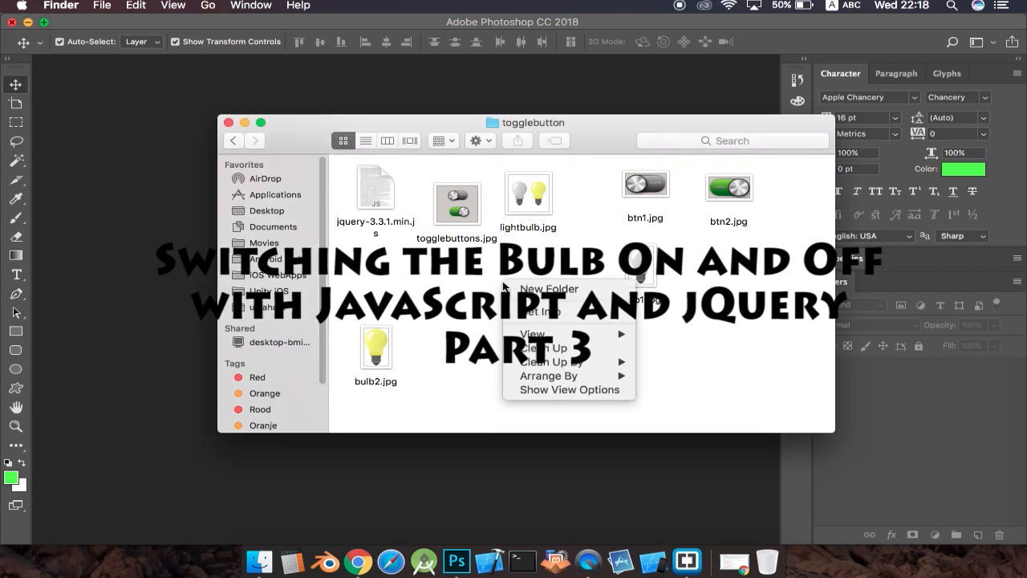
pyautogui.moveTo(545, 346)
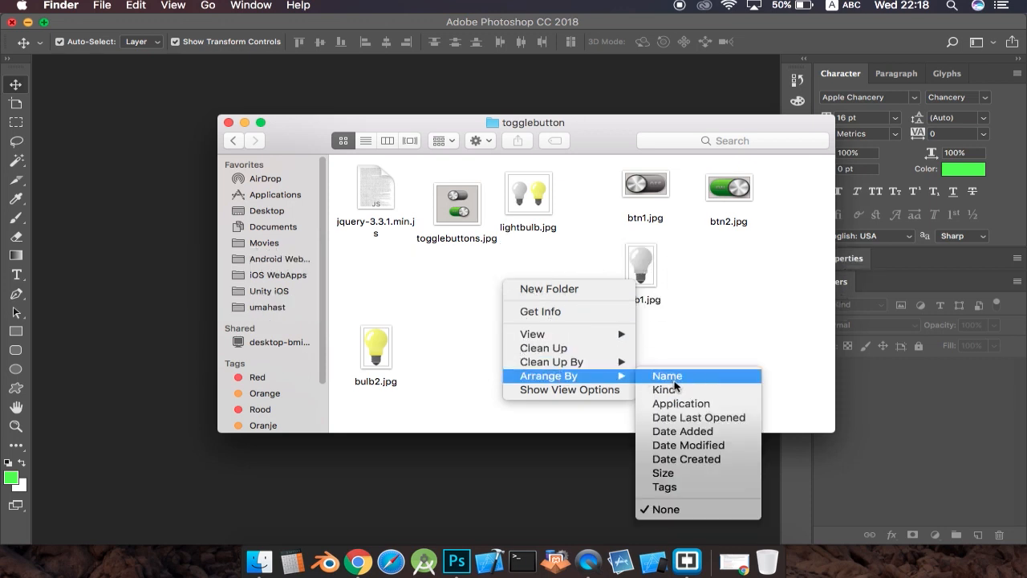
pyautogui.click(668, 376)
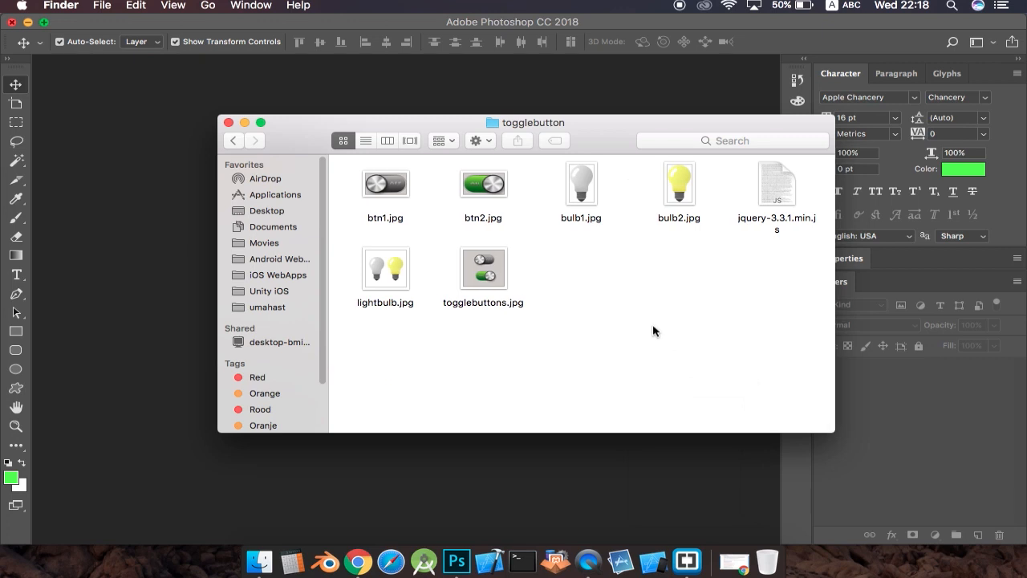
pyautogui.moveTo(666, 488)
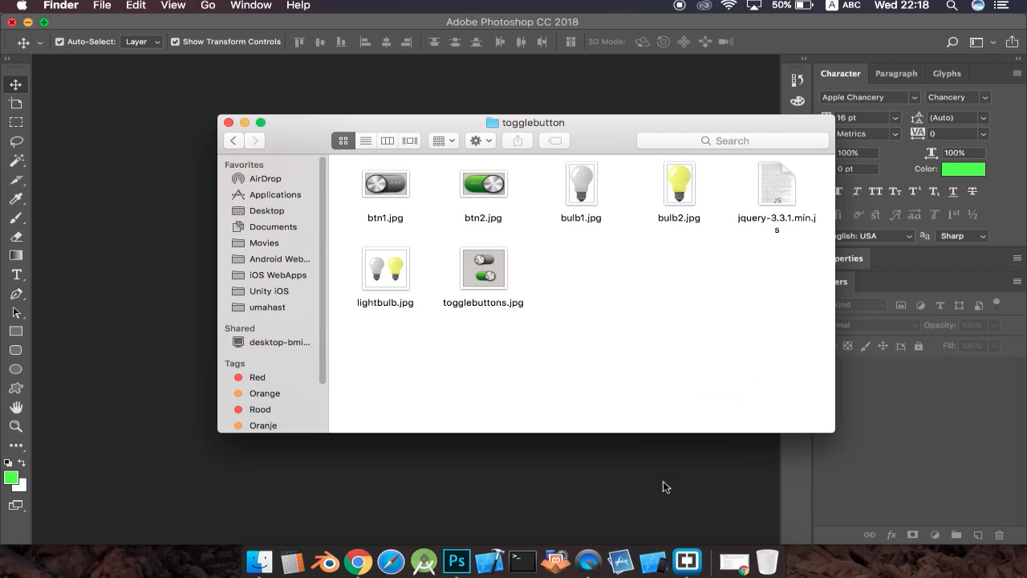
pyautogui.moveTo(686, 559)
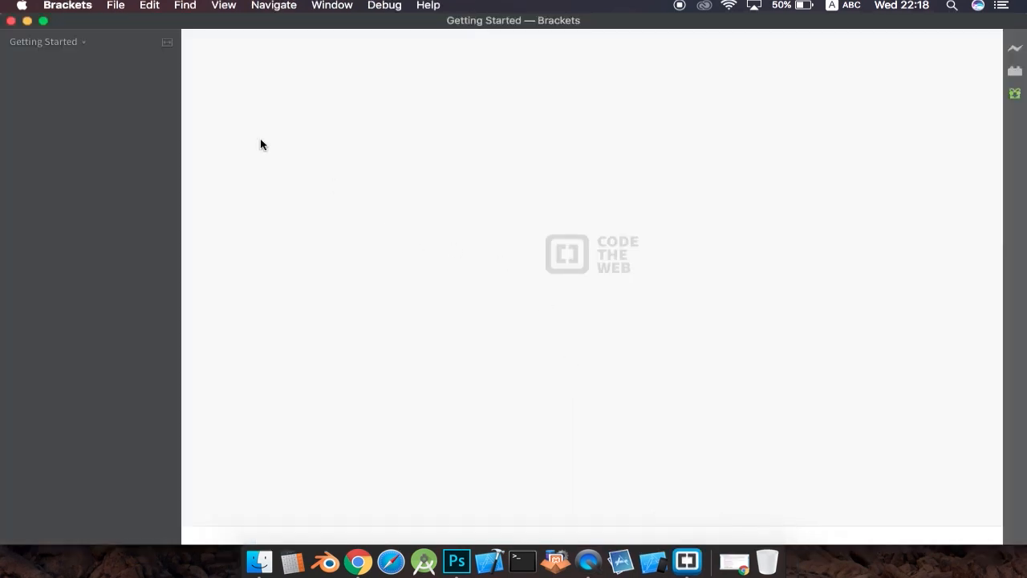
pyautogui.moveTo(263, 139)
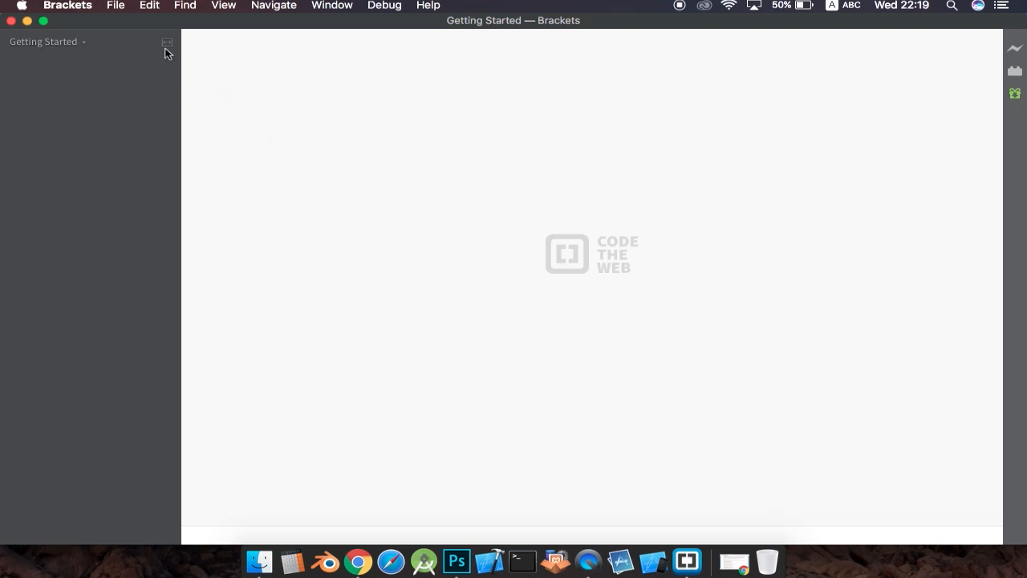
pyautogui.moveTo(215, 71)
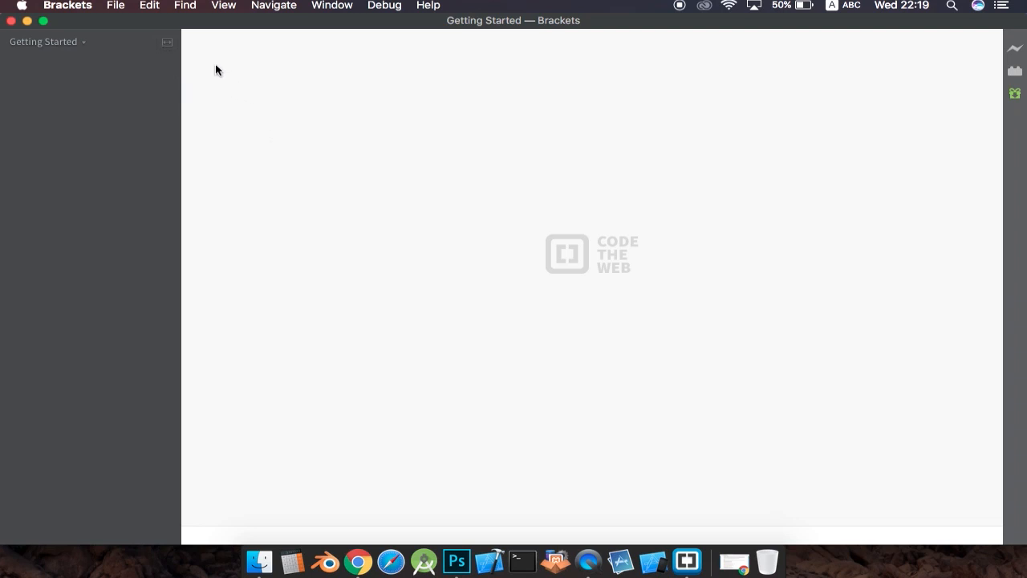
# - Create a new blank document from the File menu
pyautogui.click(115, 7)
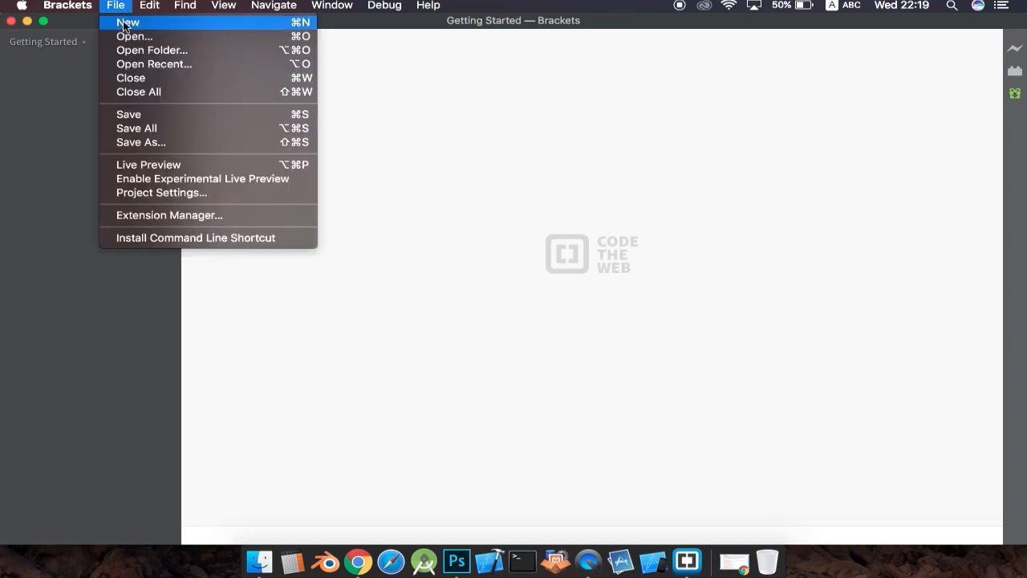
pyautogui.click(129, 23)
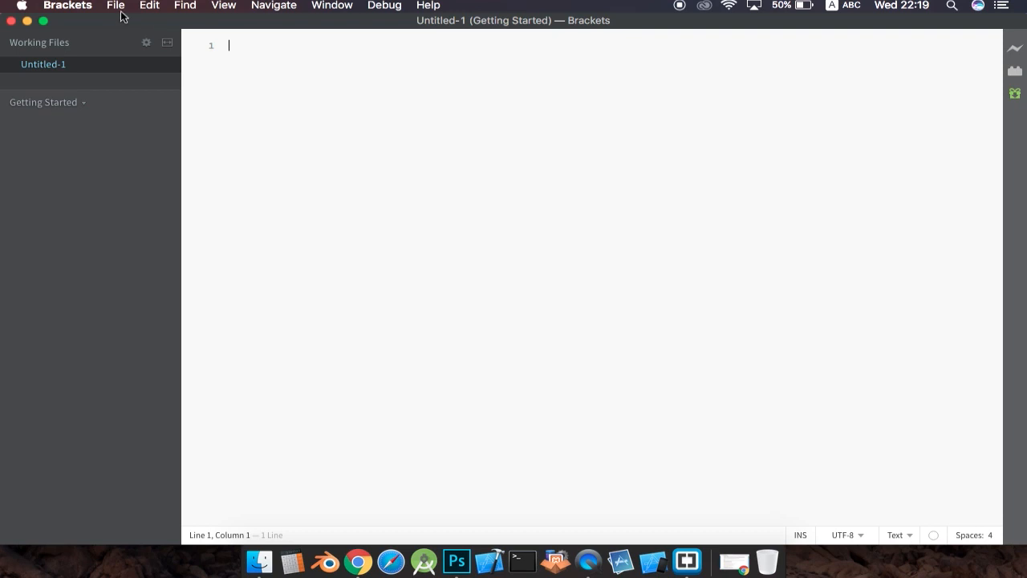
# - Save the new document as index.html in the togglebutton folder
pyautogui.click(115, 7)
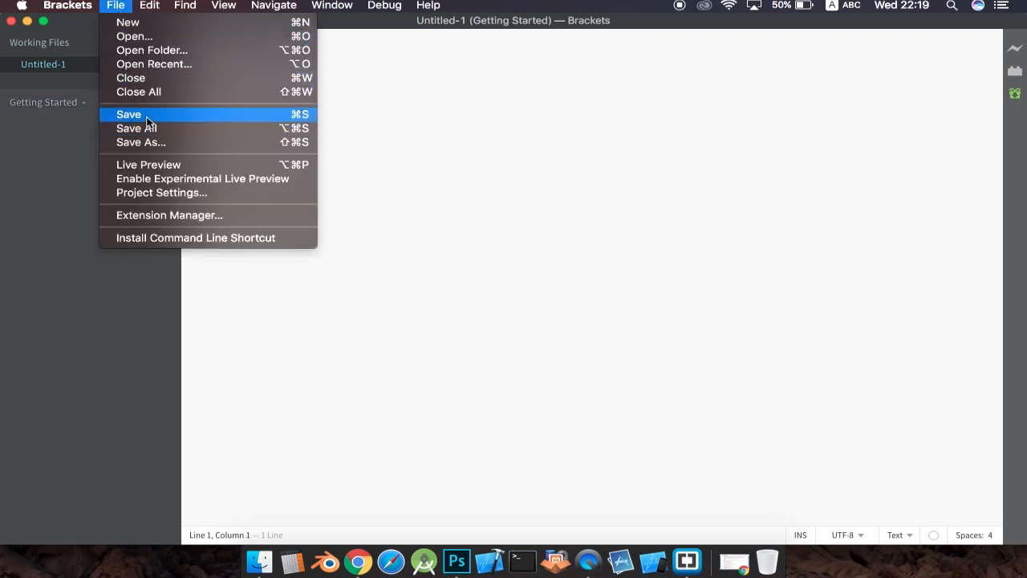
pyautogui.click(128, 114)
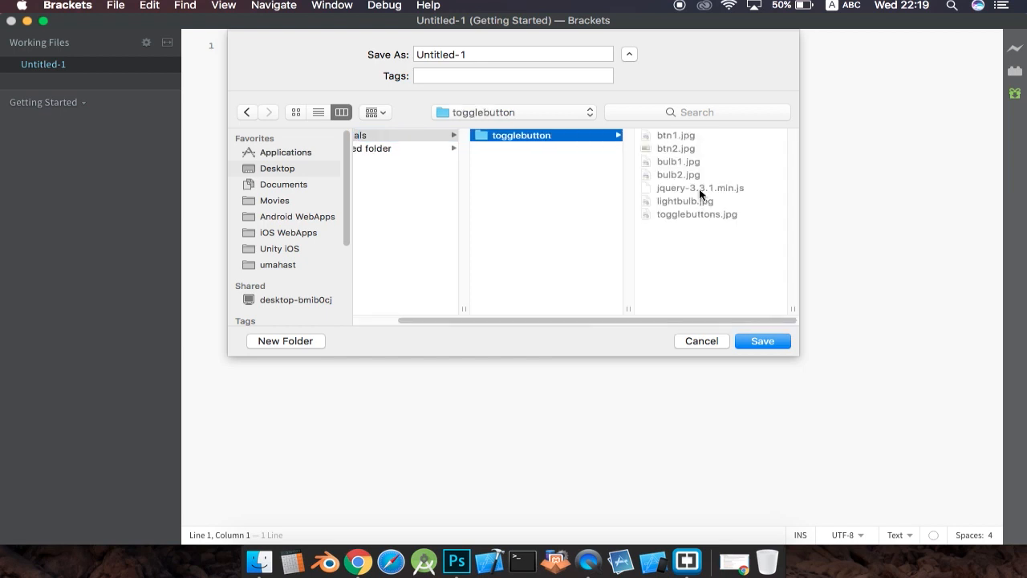
pyautogui.click(513, 55)
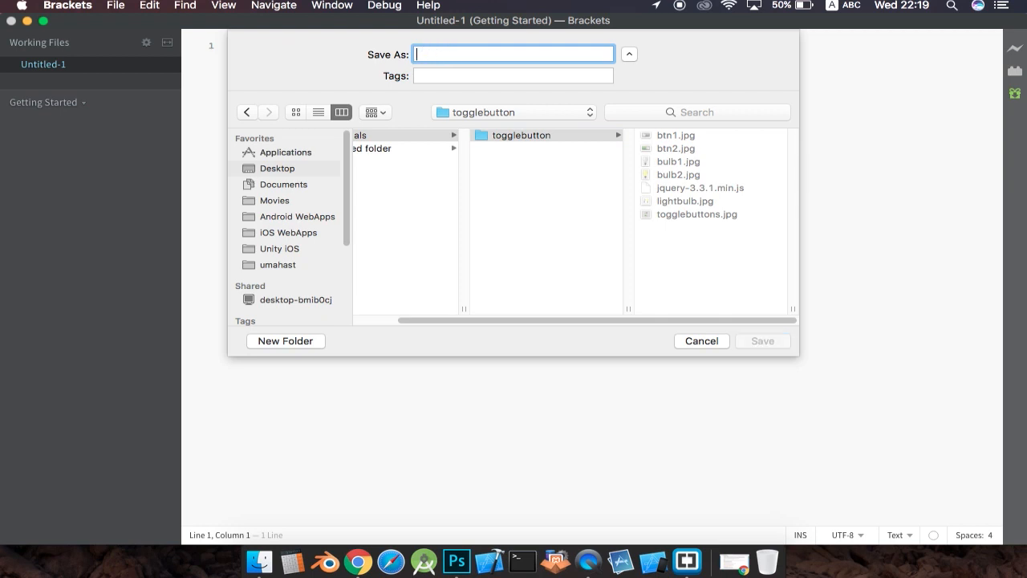
pyautogui.write('index.ht')
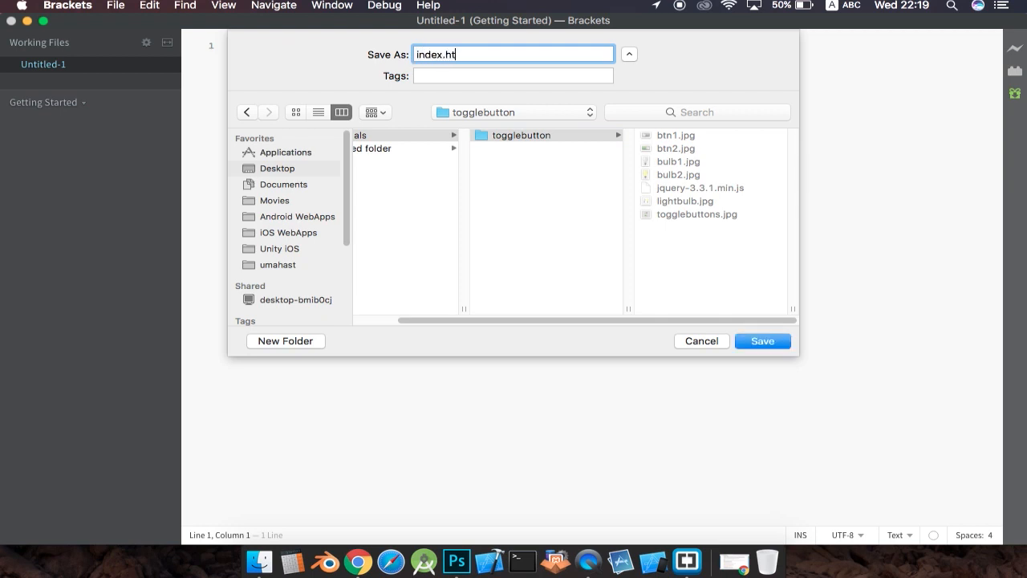
pyautogui.write('ml')
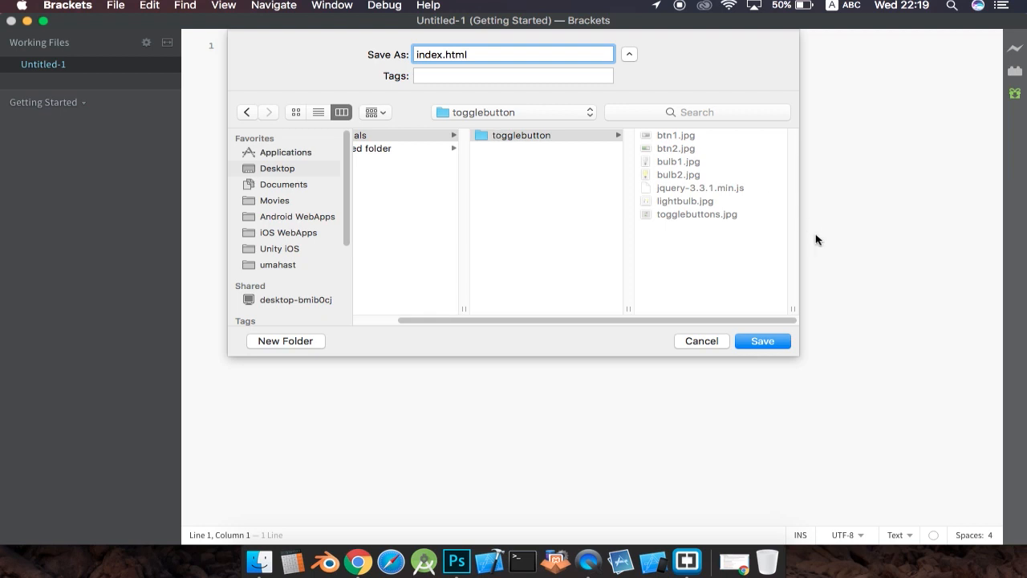
pyautogui.click(760, 341)
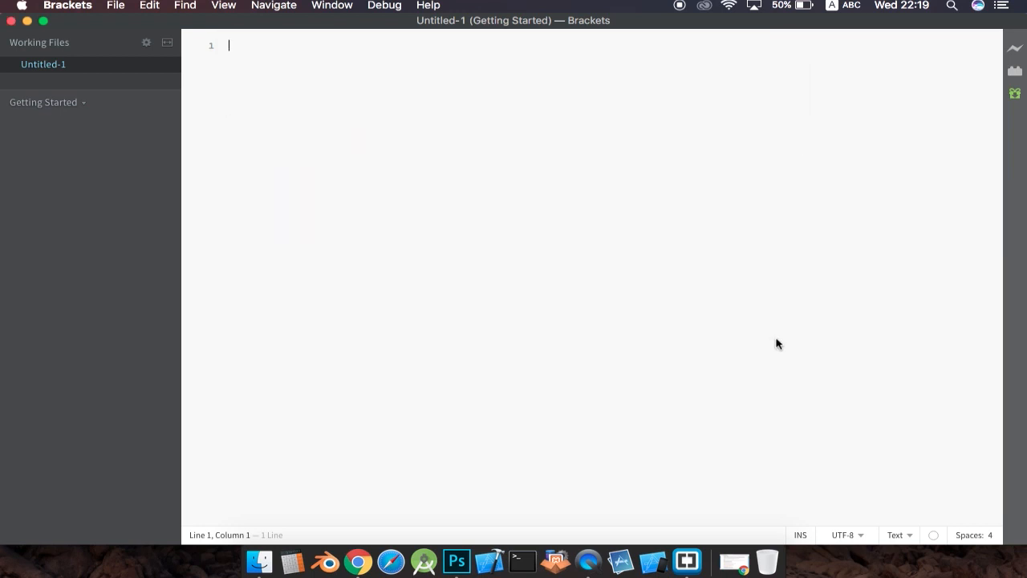
# - Write the doctype, html, head and body tags with the title 'Switch Buttons and Light Bulbs'
pyautogui.write('<!DOCTYPE html>')
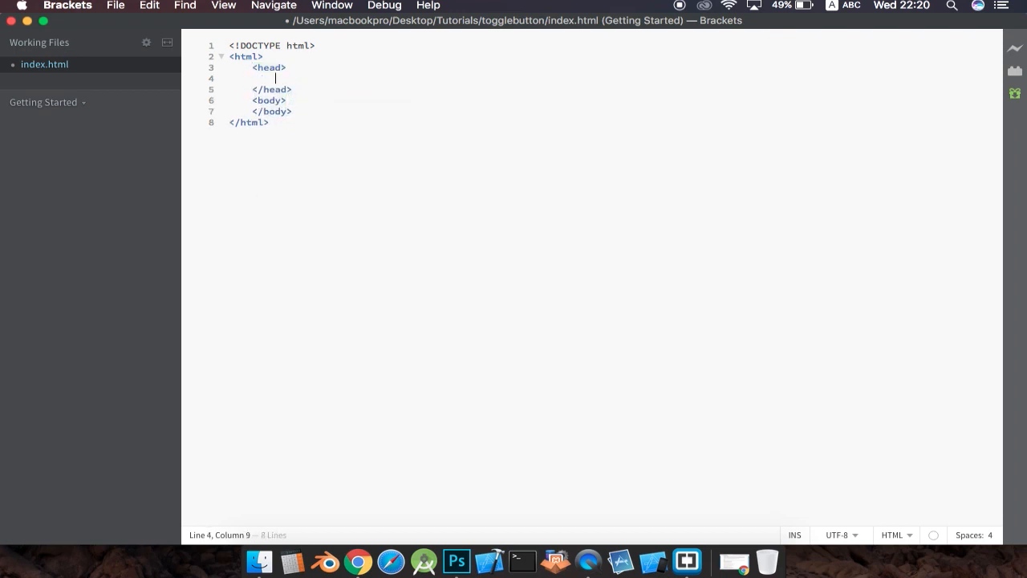
pyautogui.write('<')
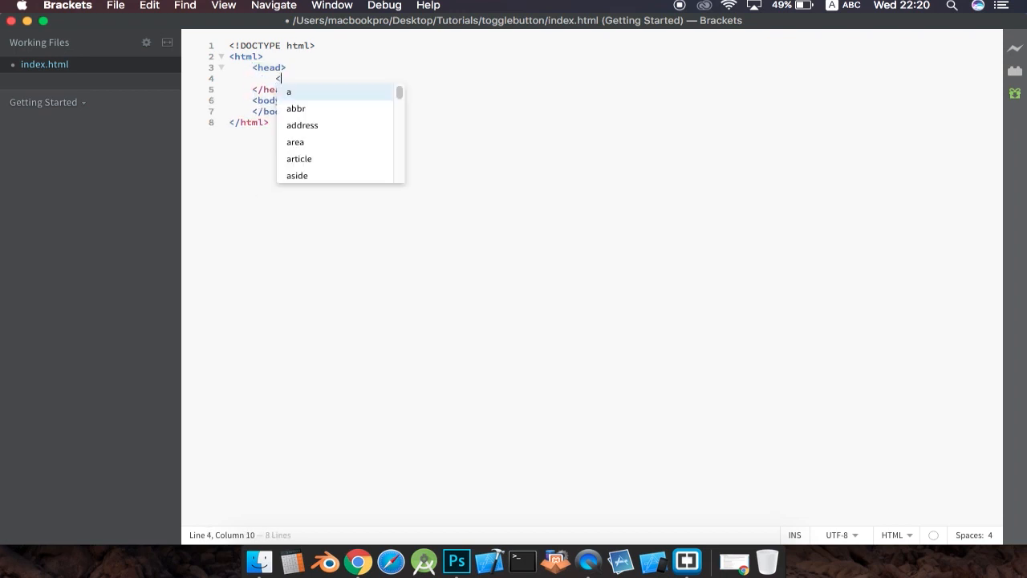
pyautogui.write('title')
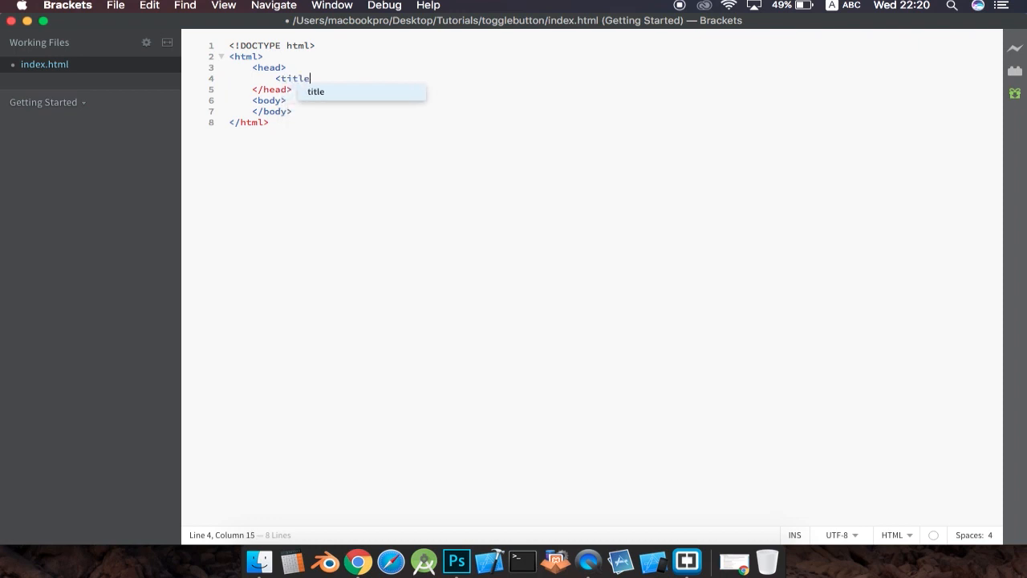
pyautogui.write('L</title>')
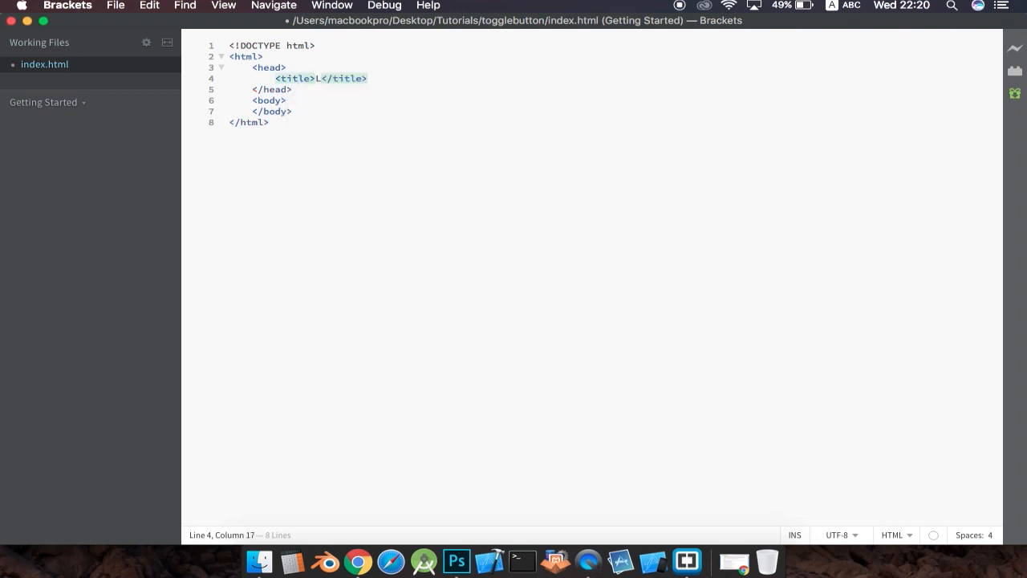
pyautogui.write('Switch Buttons and Light B')
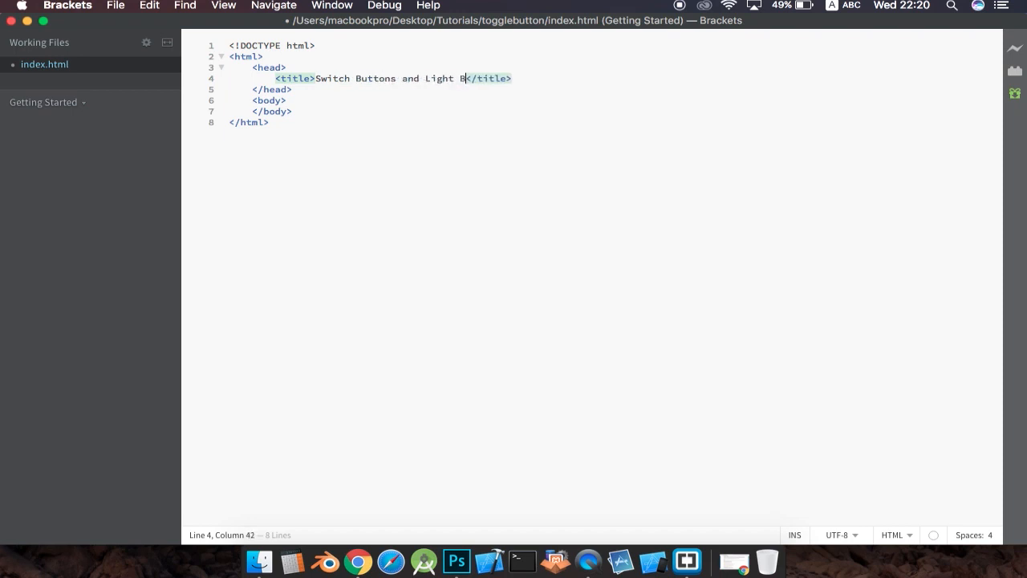
pyautogui.write('ulbs')
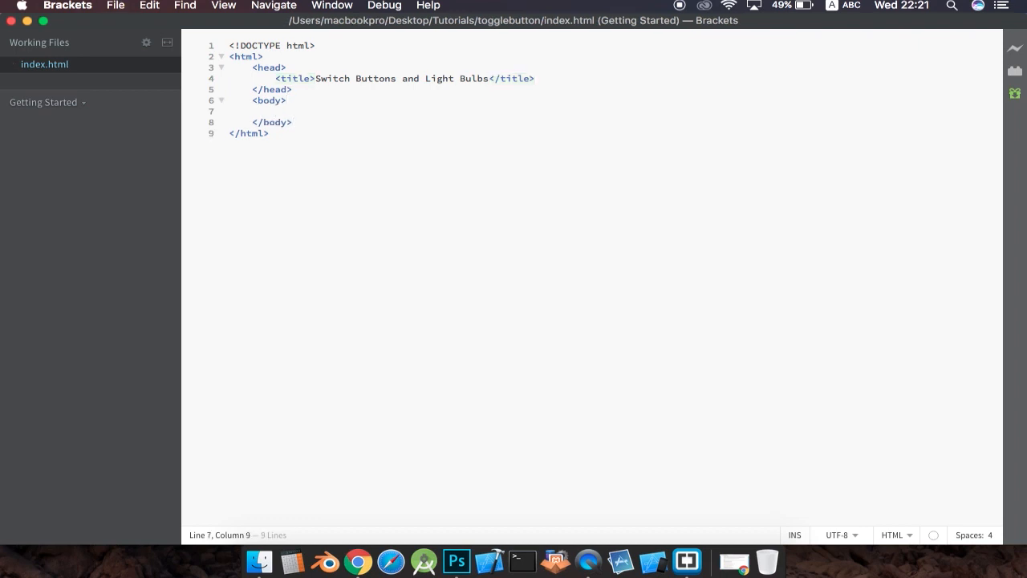
pyautogui.write('<')
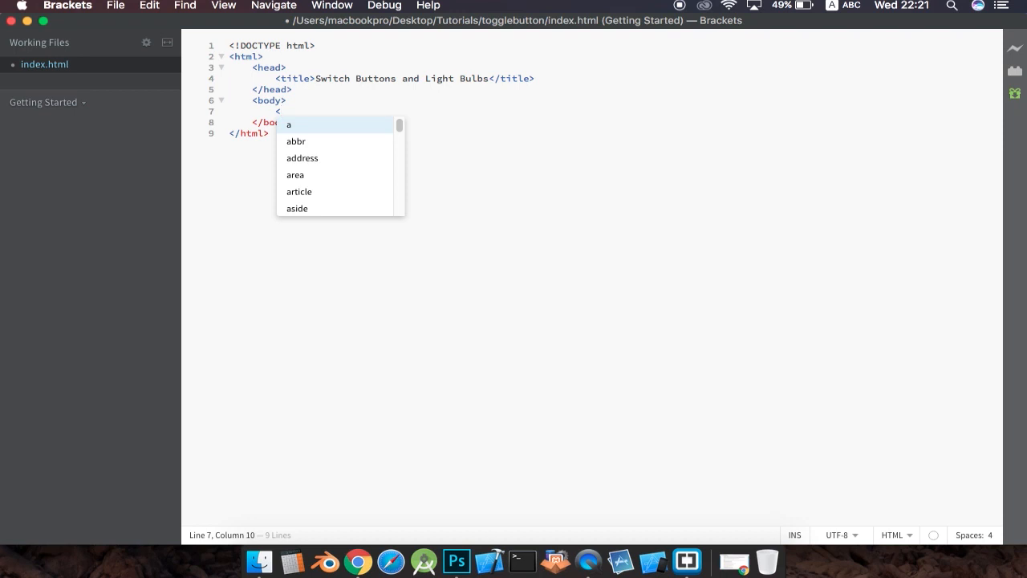
# - Add an img tag with src btn1.jpg inside the body
pyautogui.write('img')
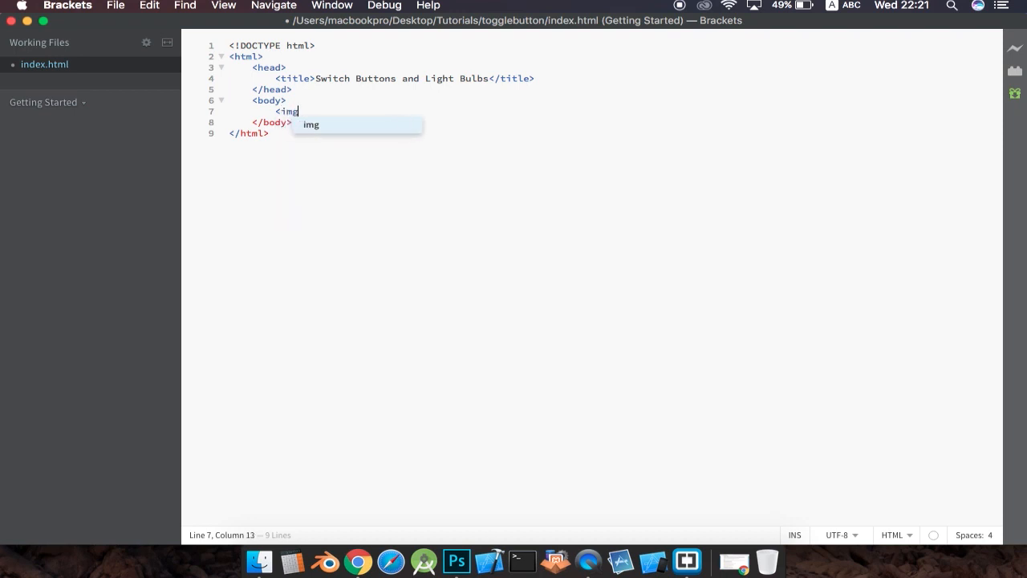
pyautogui.write('src="">')
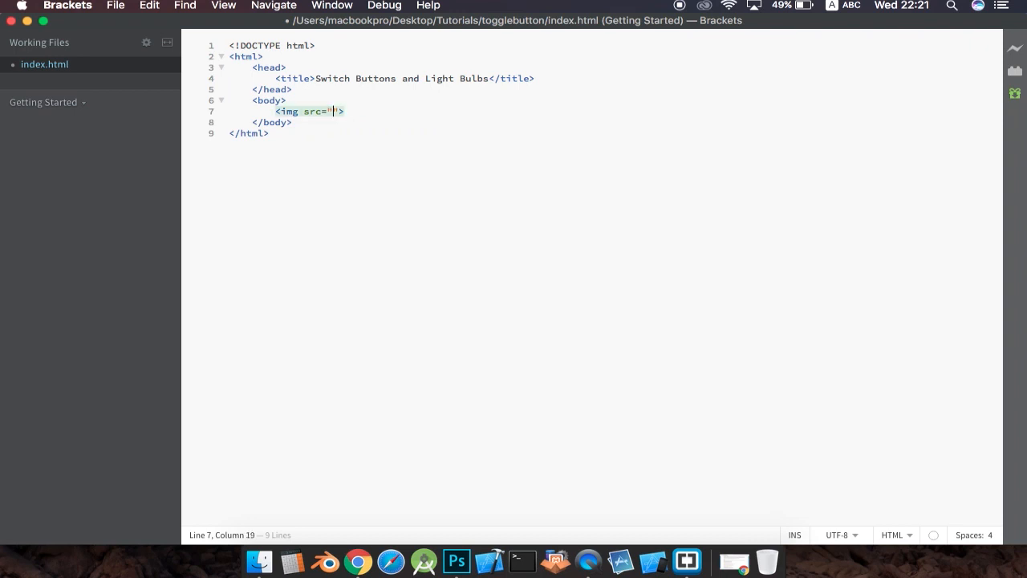
pyautogui.write('btn1')
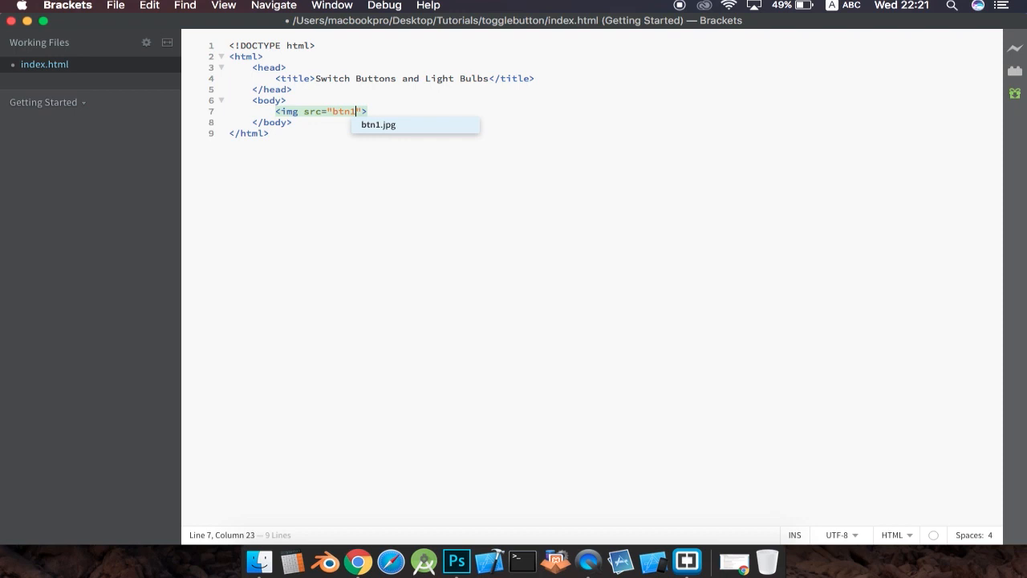
pyautogui.write('.j')
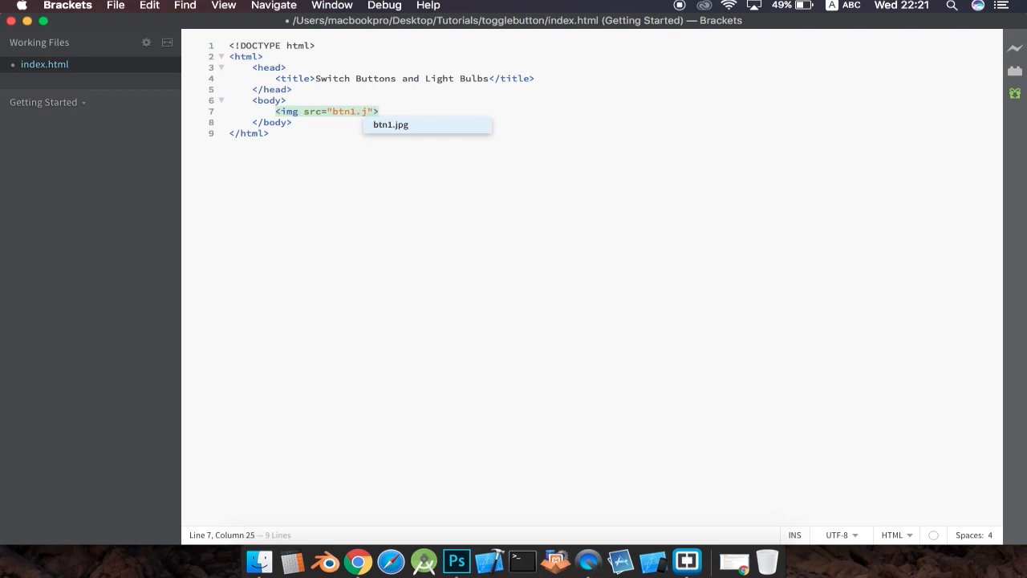
pyautogui.write('p')
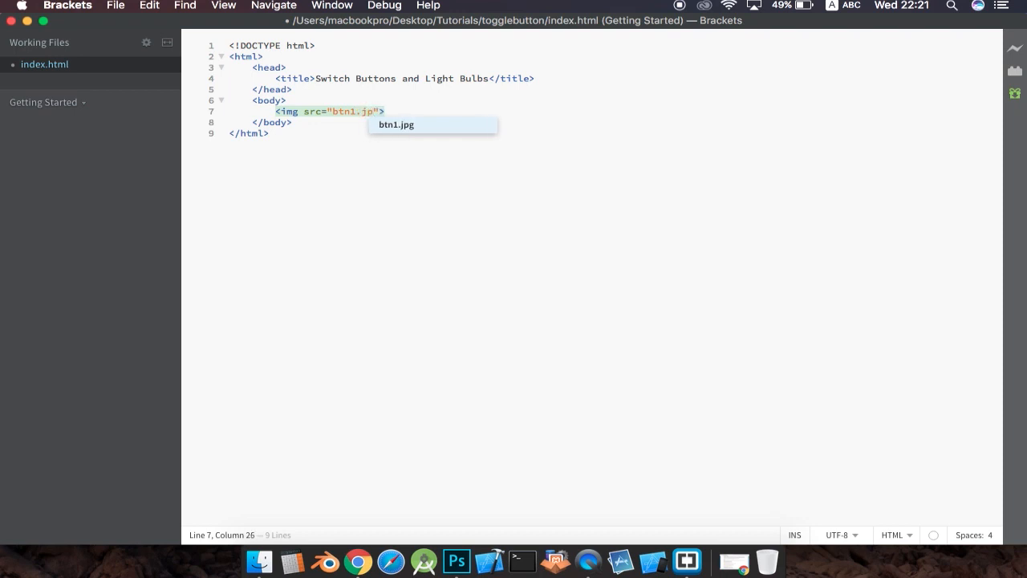
pyautogui.write('g')
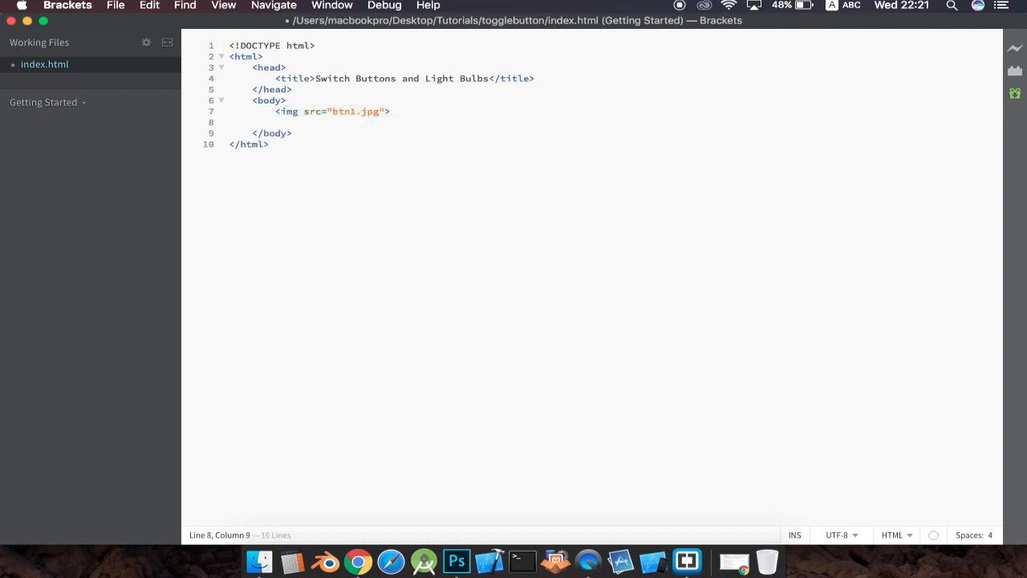
# - Add a second img tag with src bulb1.jpg below it and leave the editor
pyautogui.write('<imb')
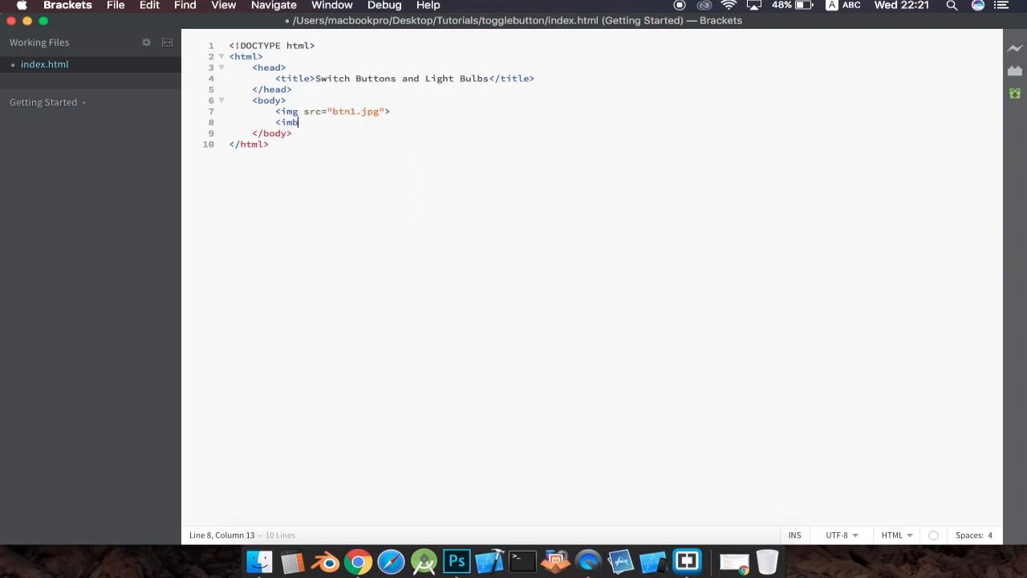
pyautogui.write('" "')
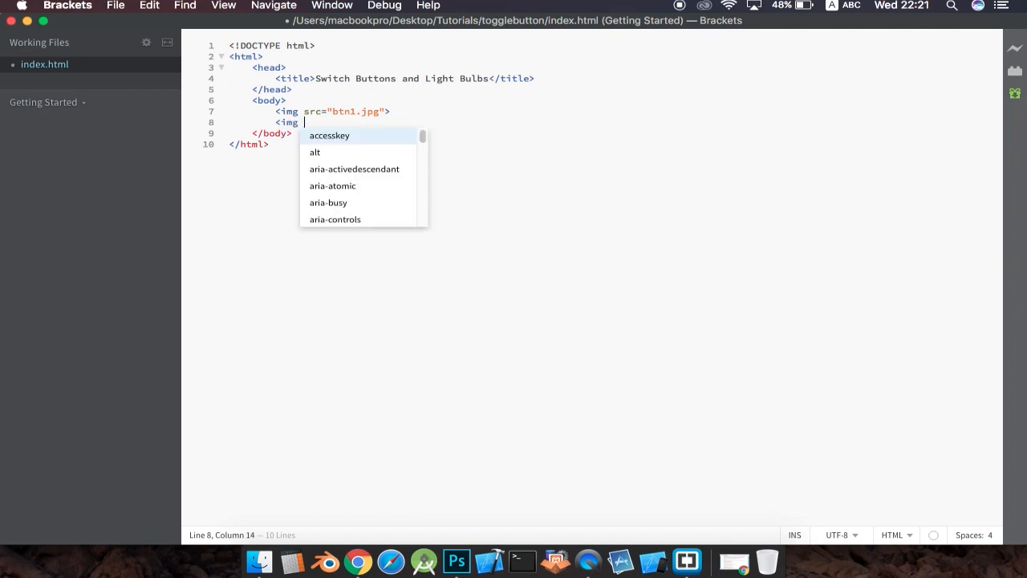
pyautogui.write('src="')
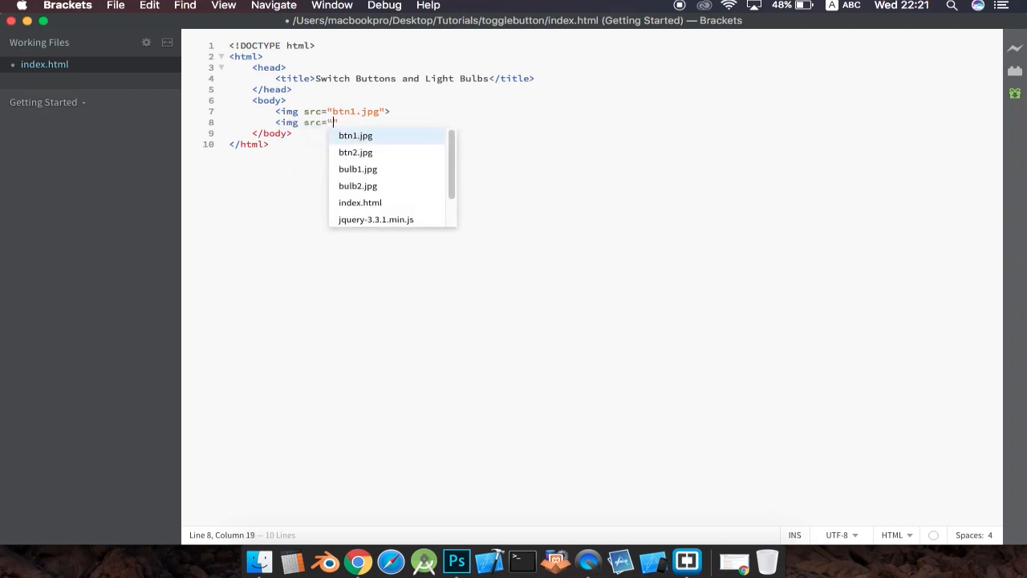
pyautogui.write('bulb1.')
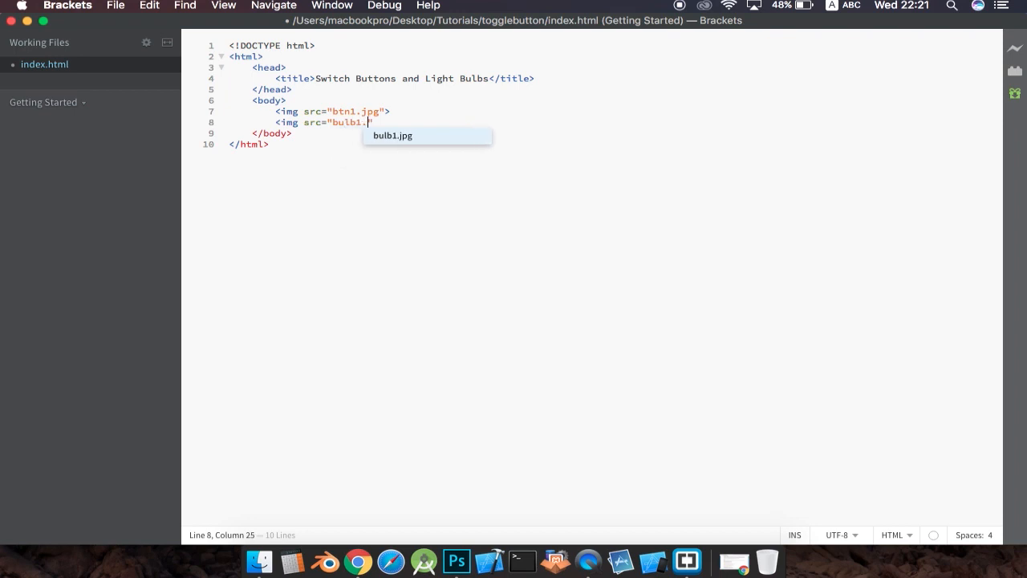
pyautogui.write('jpg"')
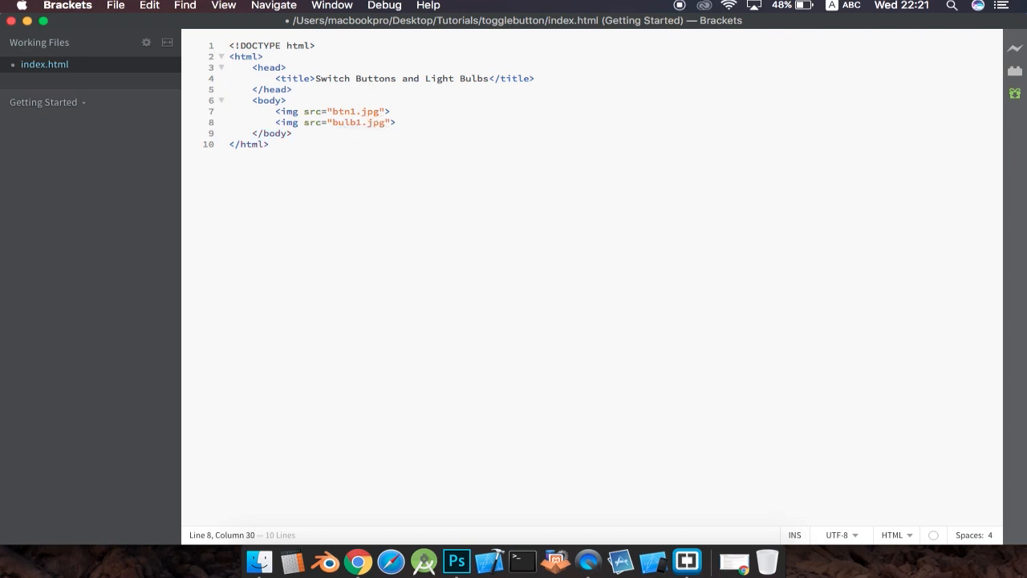
pyautogui.press('cmd+tab')
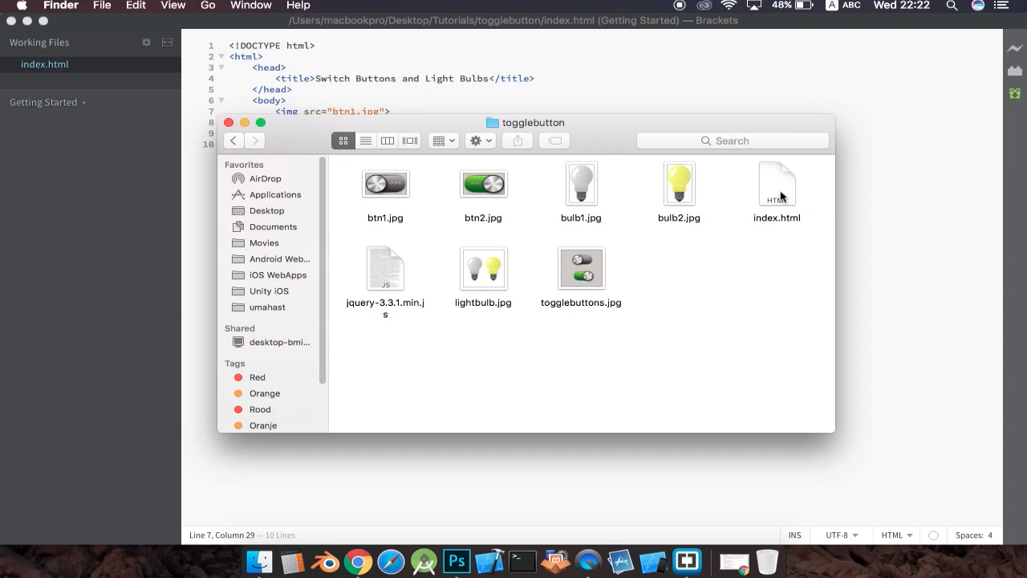
# - Bring up the file options for index.html to open it in Google Chrome
pyautogui.rightClick(776, 184)
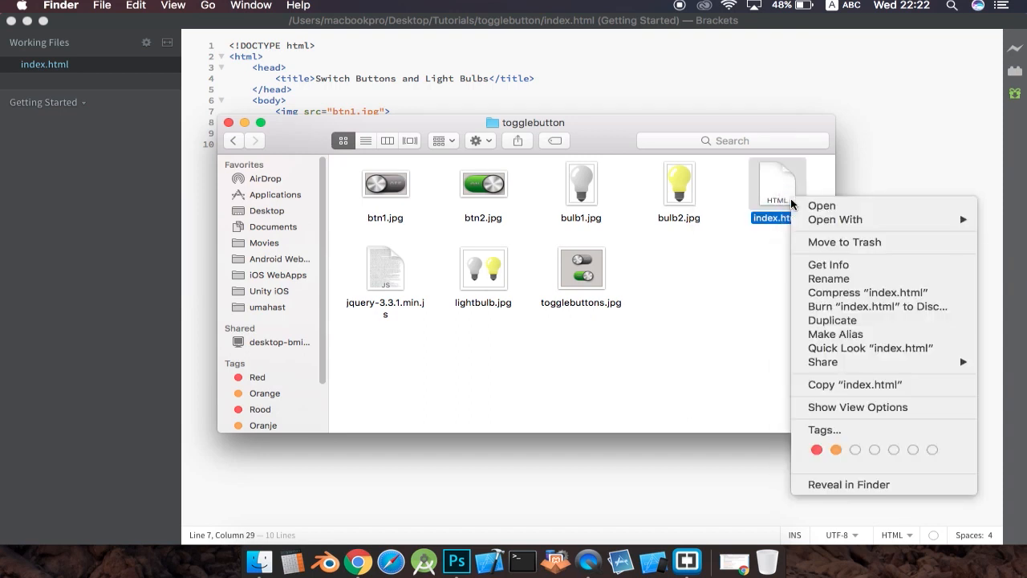
pyautogui.moveTo(835, 220)
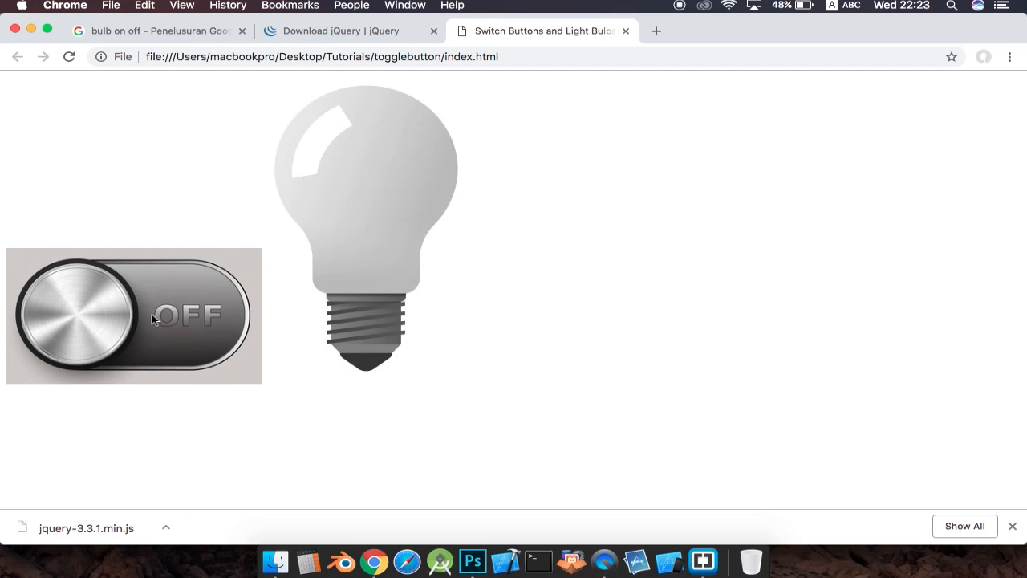
pyautogui.moveTo(391, 173)
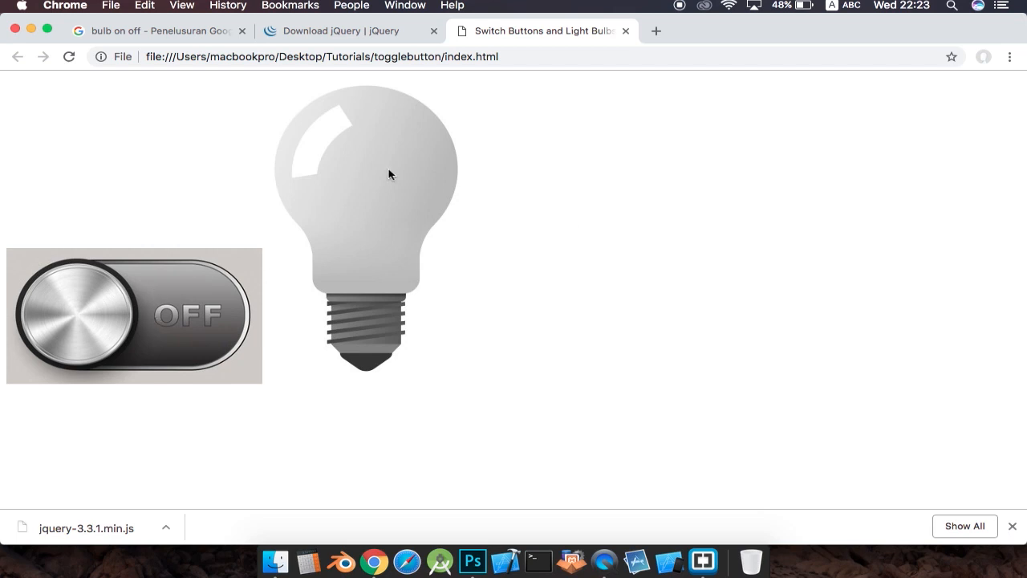
# - Check the page's developer console in Chrome, then return to Brackets
pyautogui.press('F12')
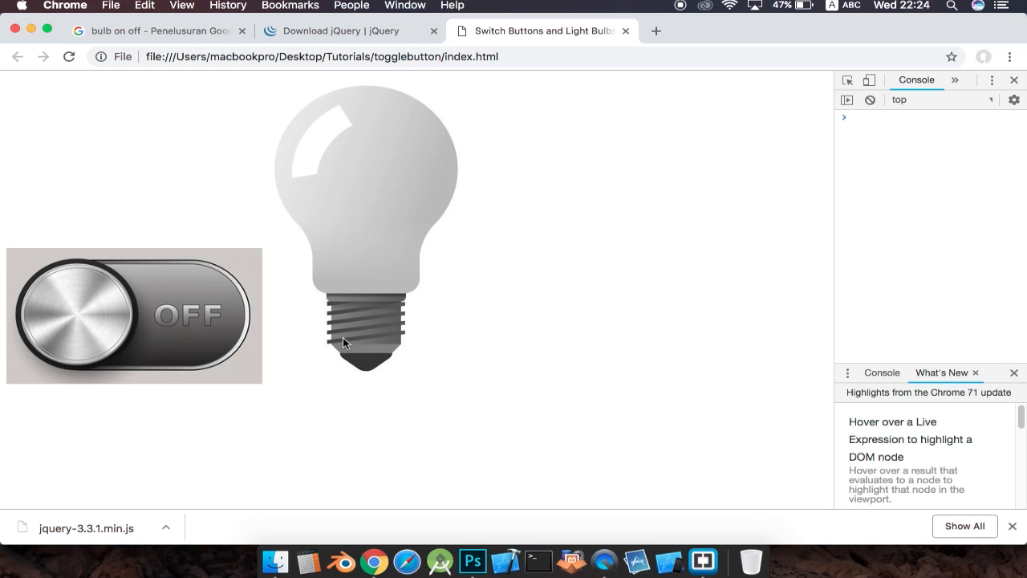
pyautogui.moveTo(436, 361)
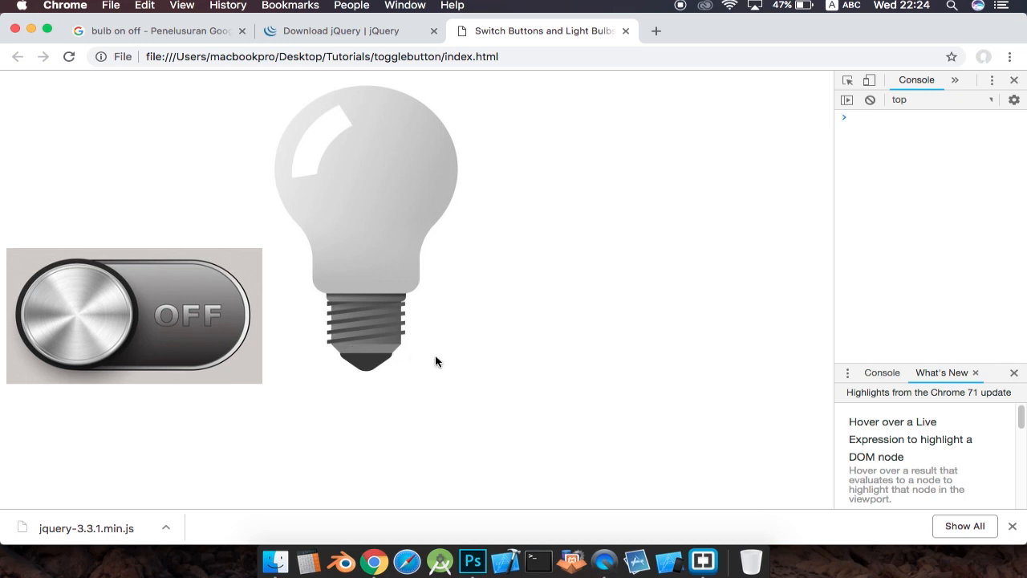
pyautogui.moveTo(635, 491)
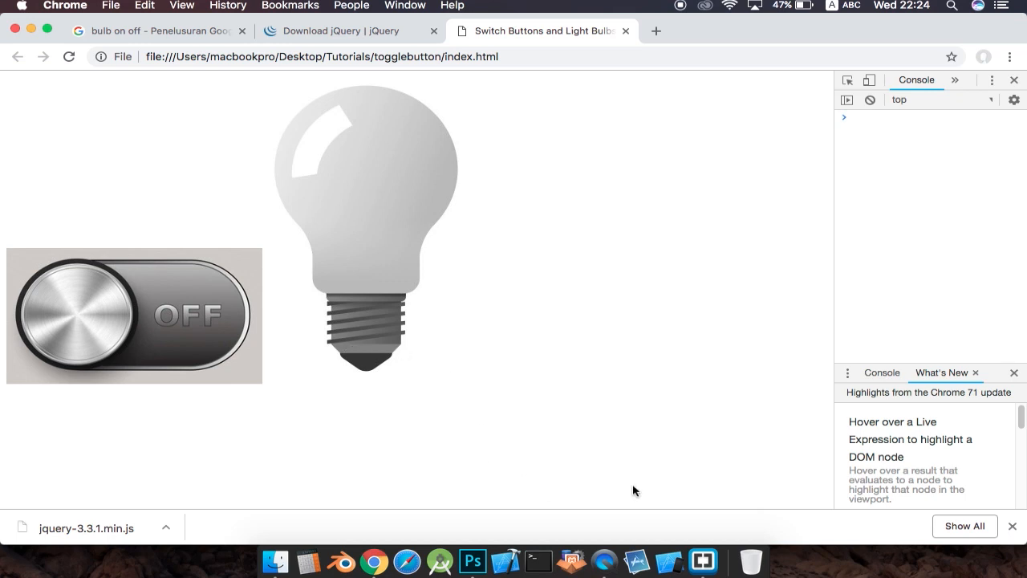
pyautogui.click(706, 560)
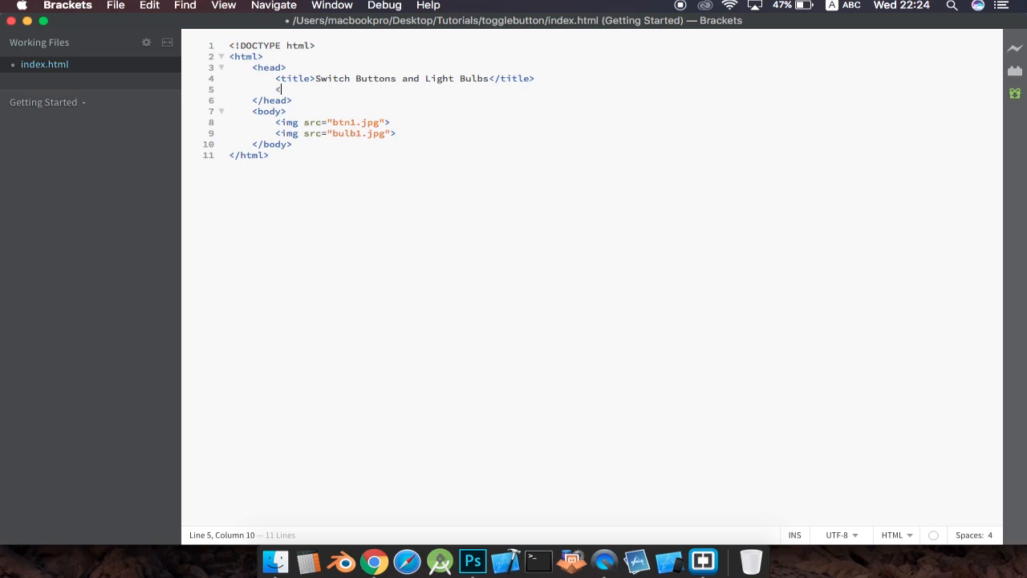
# - Add a script tag with an empty src attribute in the head
pyautogui.write('s')
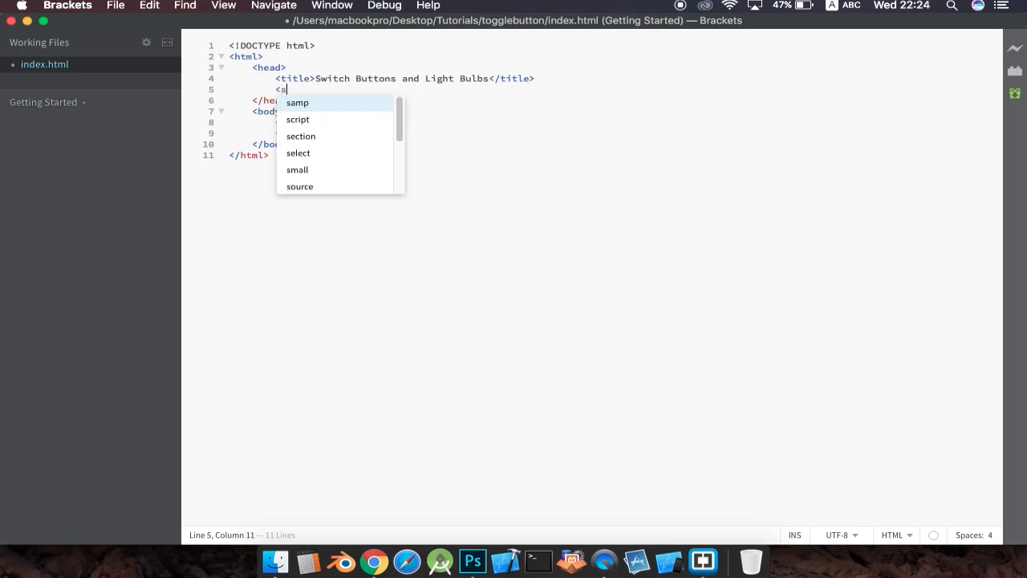
pyautogui.write('cr')
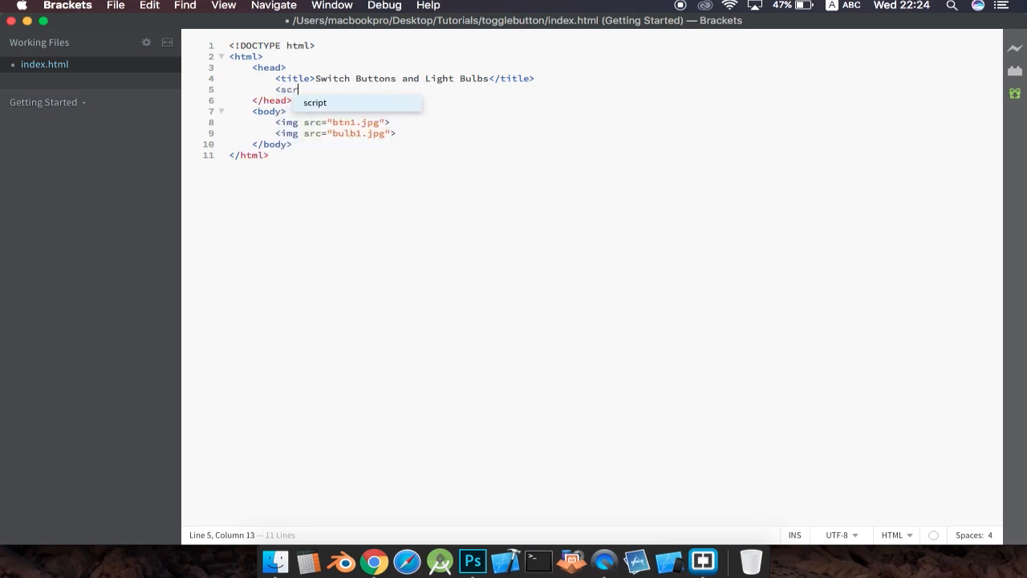
pyautogui.write('ipt src=""></script>')
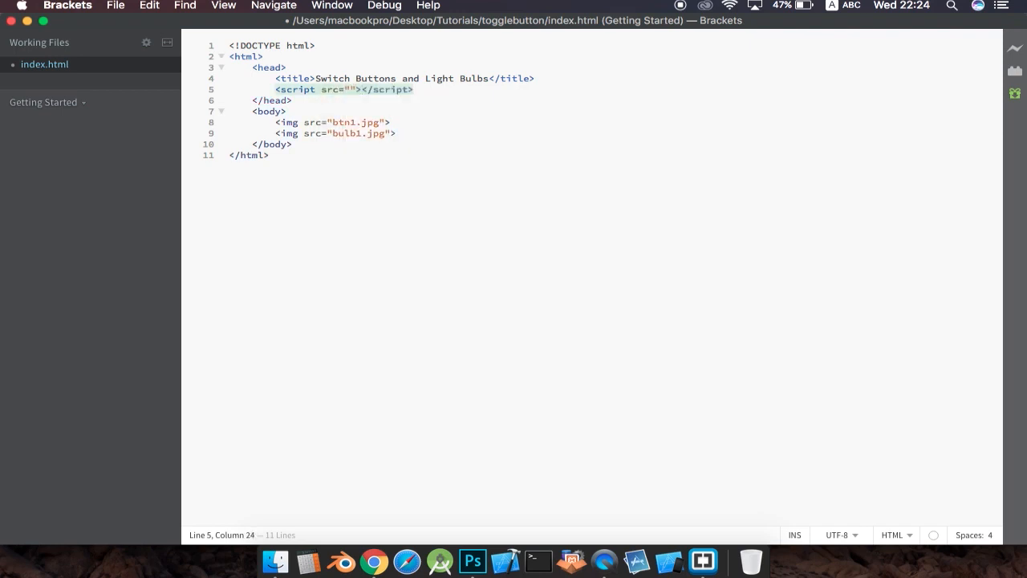
pyautogui.moveTo(276, 560)
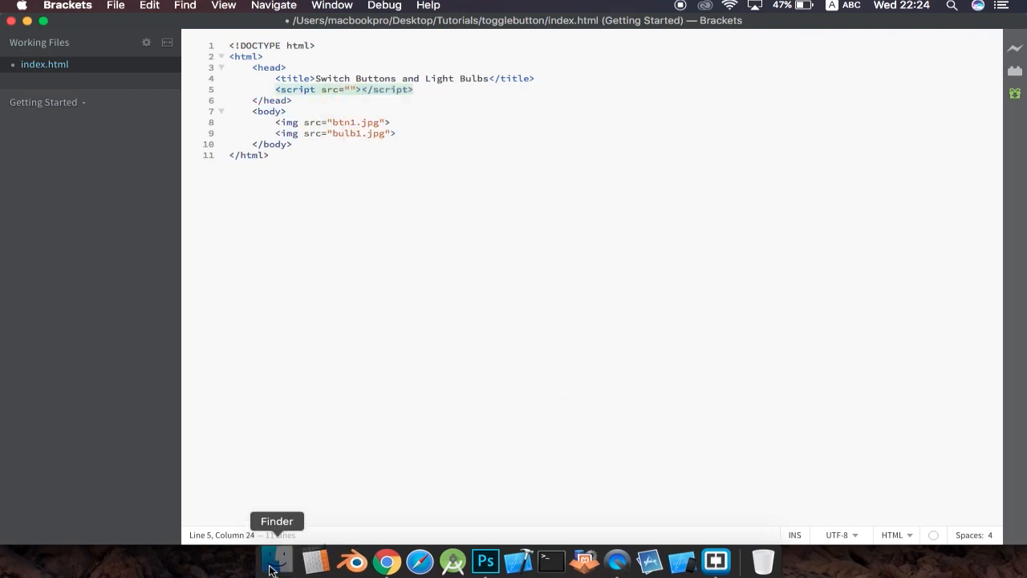
# - Check the jQuery file's exact name in Finder and return to the src quotes
pyautogui.click(276, 562)
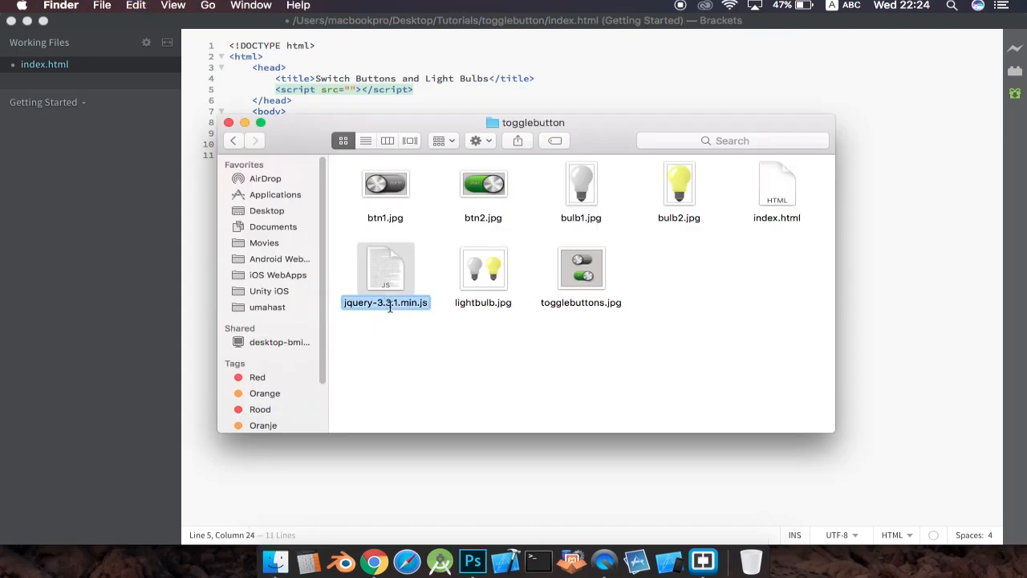
pyautogui.rightClick(385, 301)
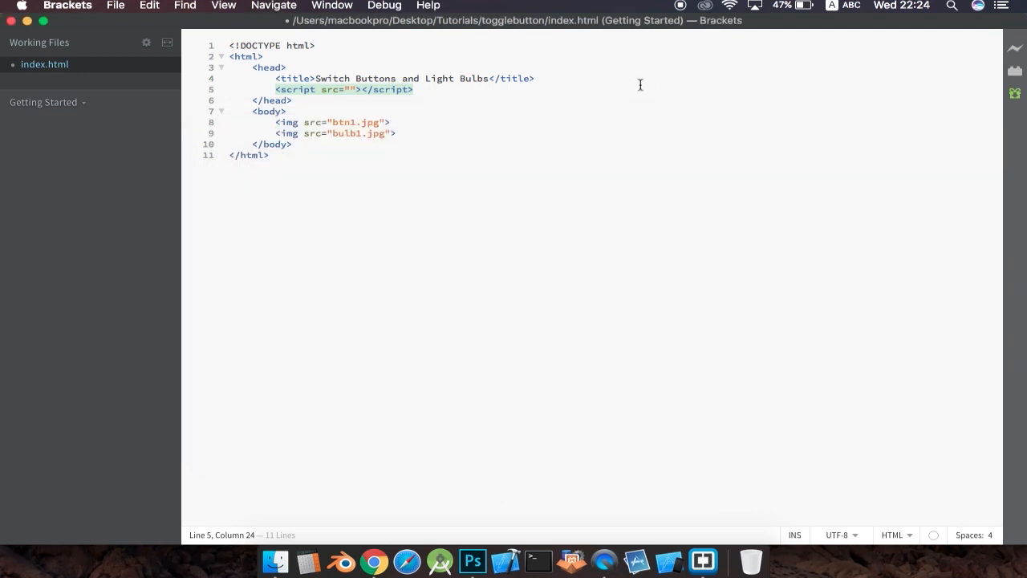
pyautogui.click(369, 122)
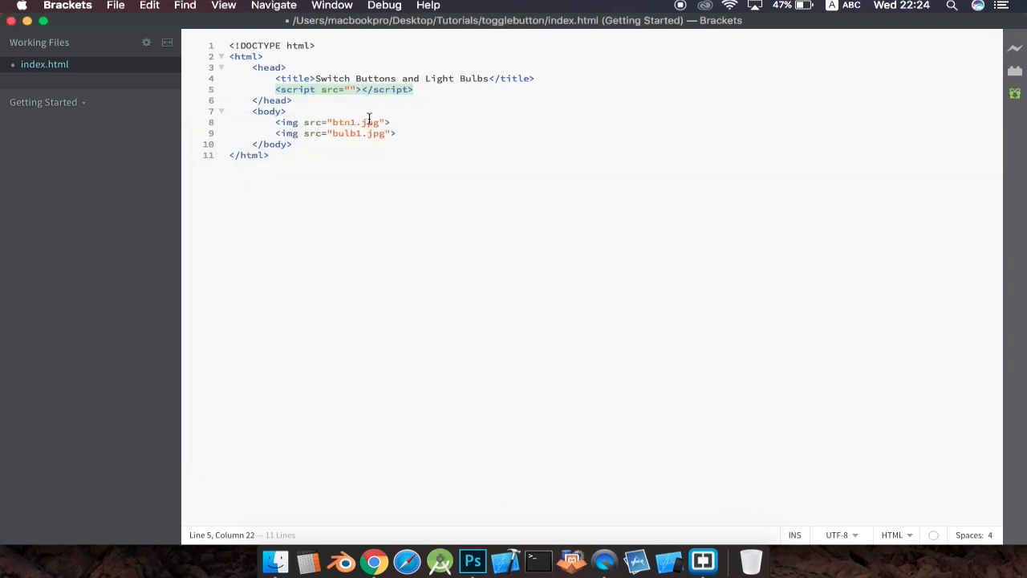
# - Point the script src to jquery-3.3.1.min.js and give btn1.jpg onclick="toggleit()"
pyautogui.write('jquery-3.3.1.min.js')
pyautogui.click(333, 122)
pyautogui.write(' onclick="')
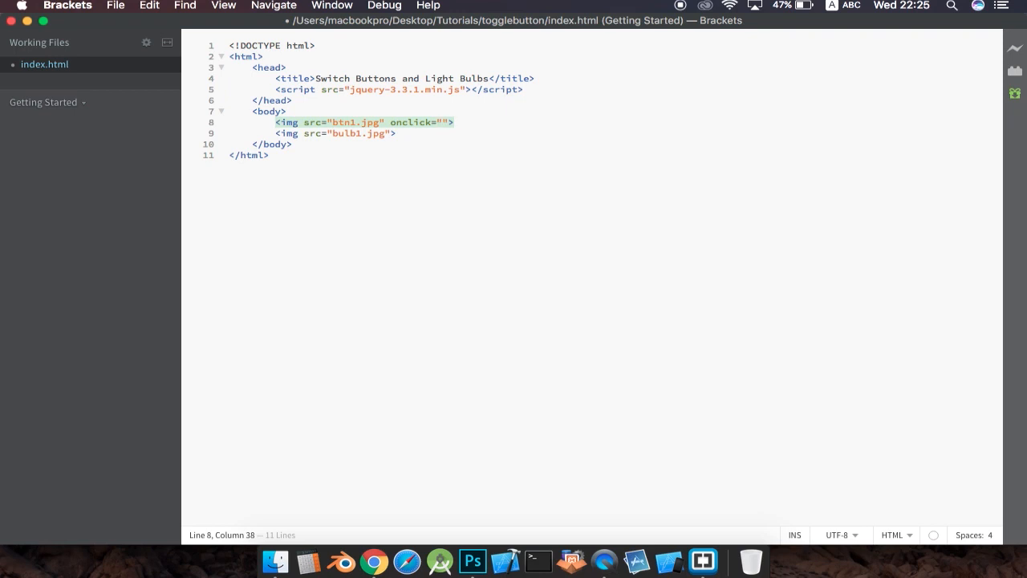
pyautogui.write('t')
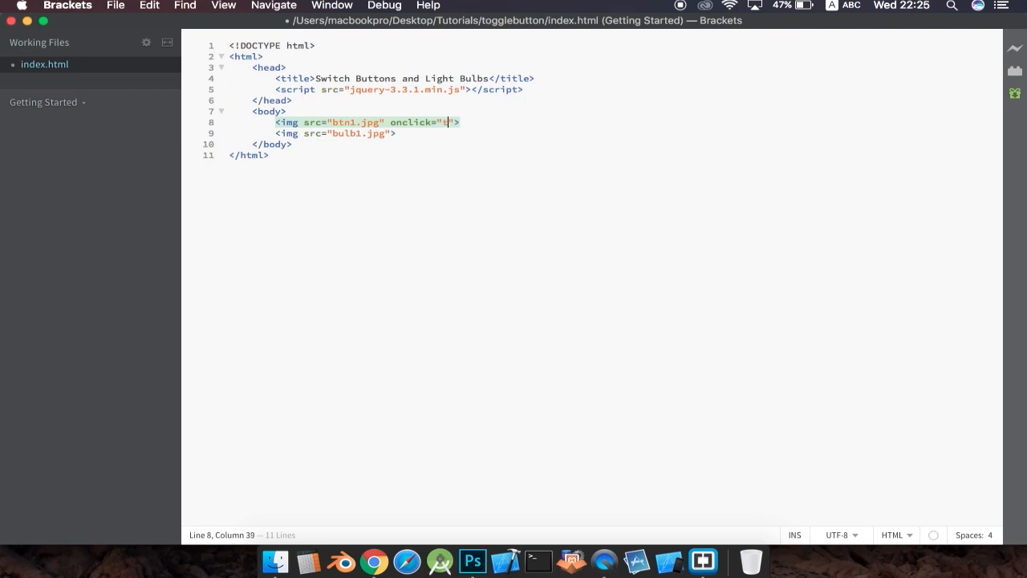
pyautogui.write('oggleit')
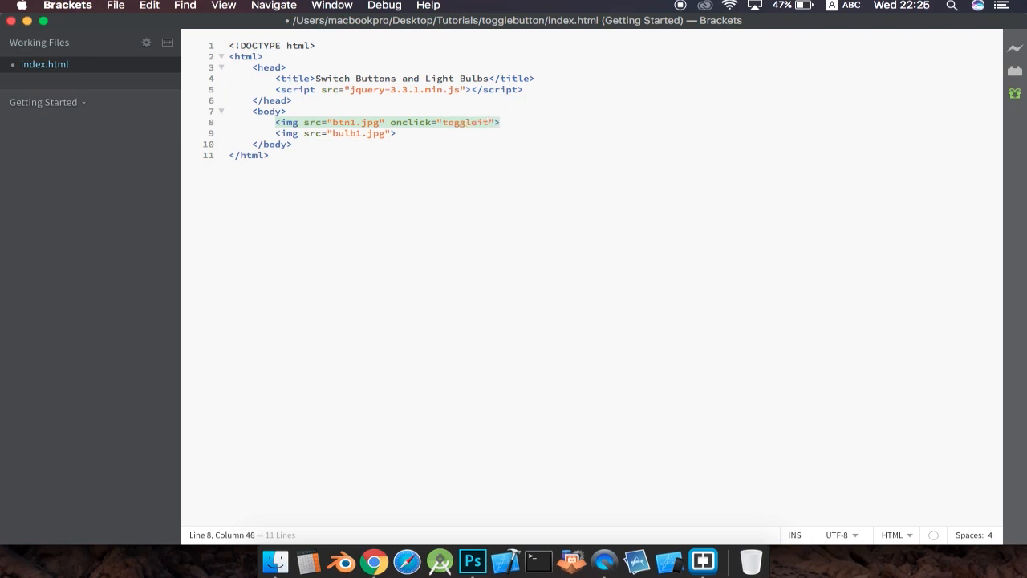
pyautogui.write('()')
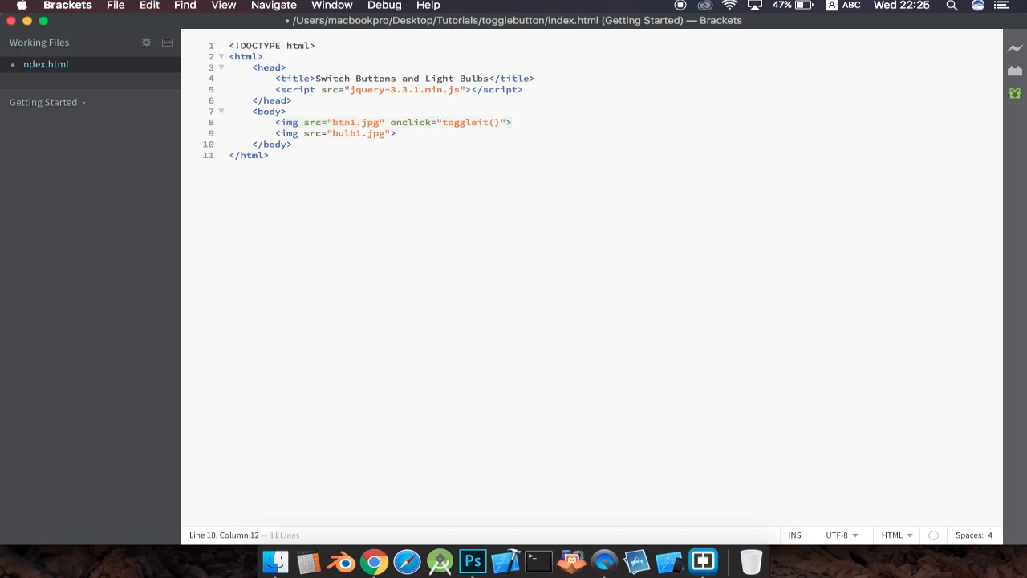
# - Add a script block after the body with an empty function toggleit(){} and view the page
pyautogui.press('Return')
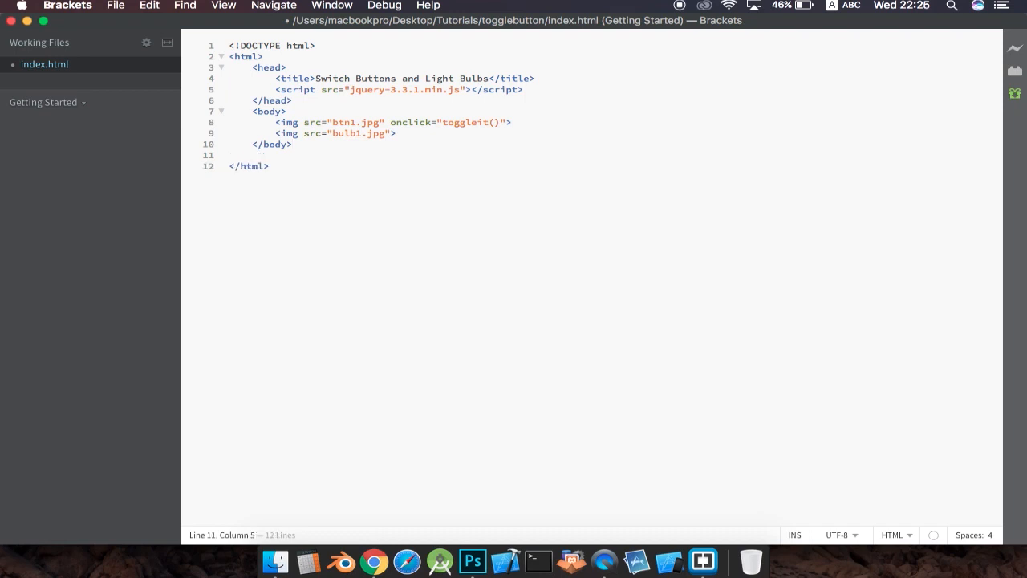
pyautogui.write('<script>')
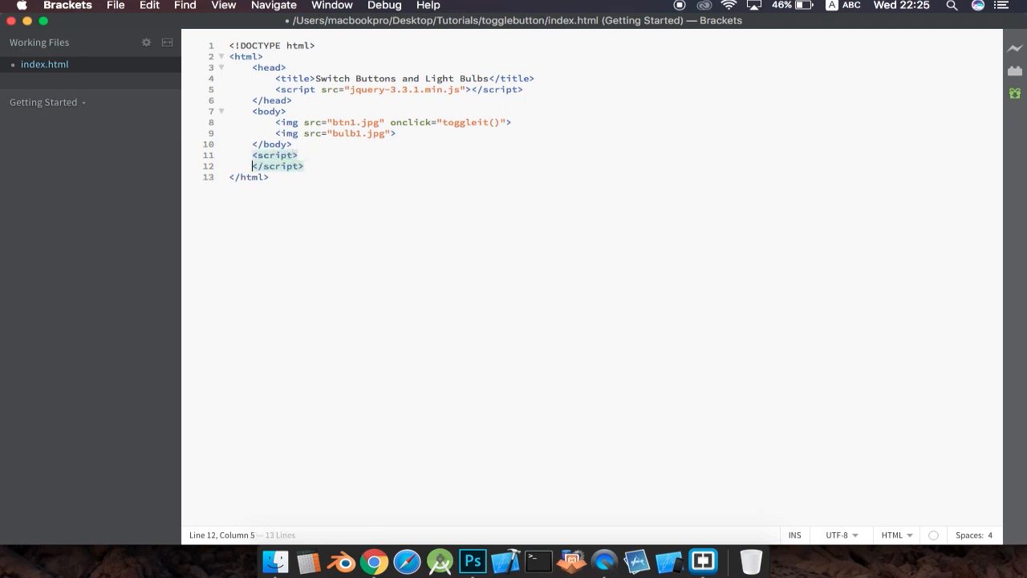
pyautogui.write('f')
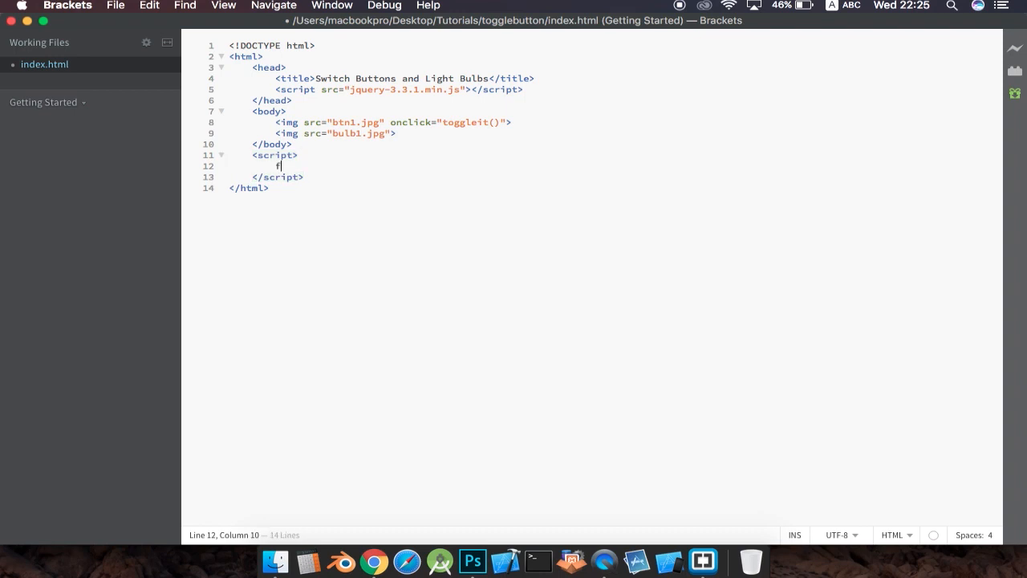
pyautogui.write('unction')
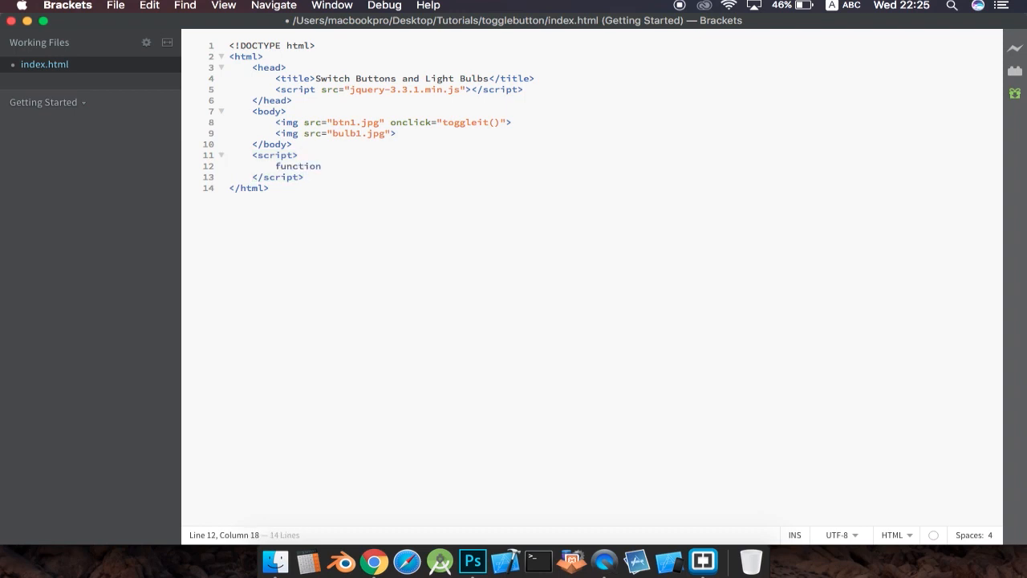
pyautogui.write('toggleit(){}')
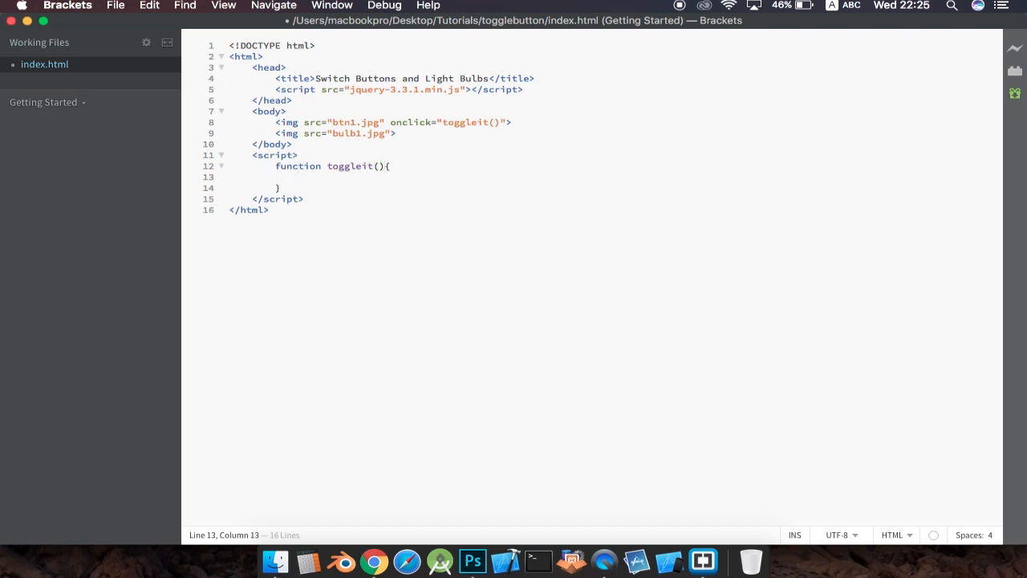
pyautogui.moveTo(456, 196)
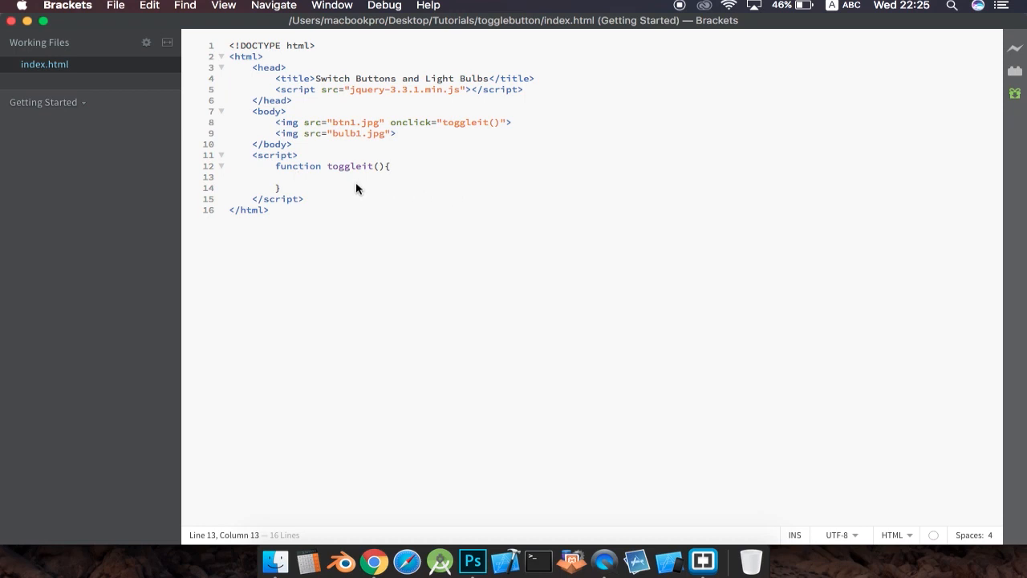
pyautogui.click(374, 166)
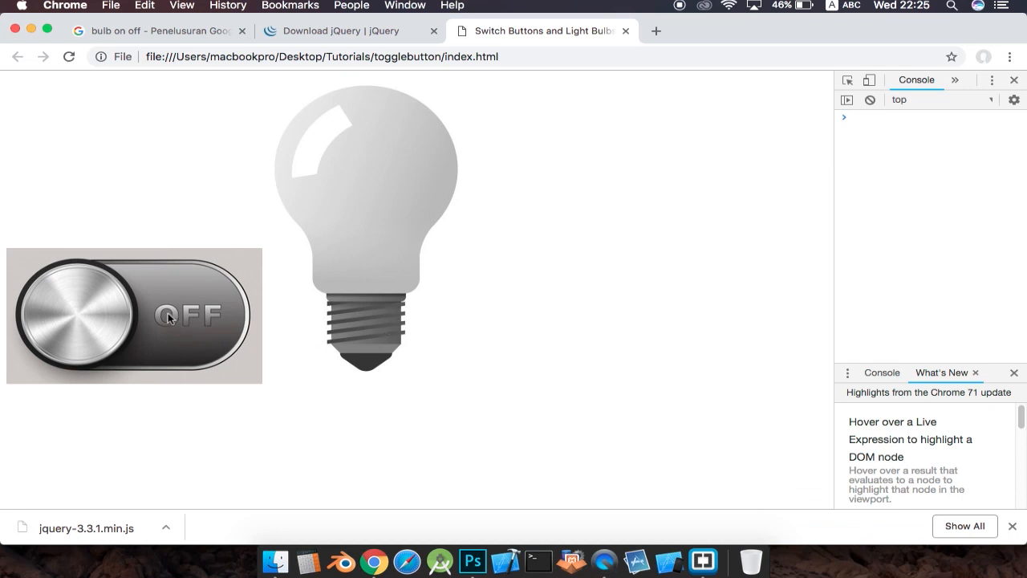
pyautogui.moveTo(90, 282)
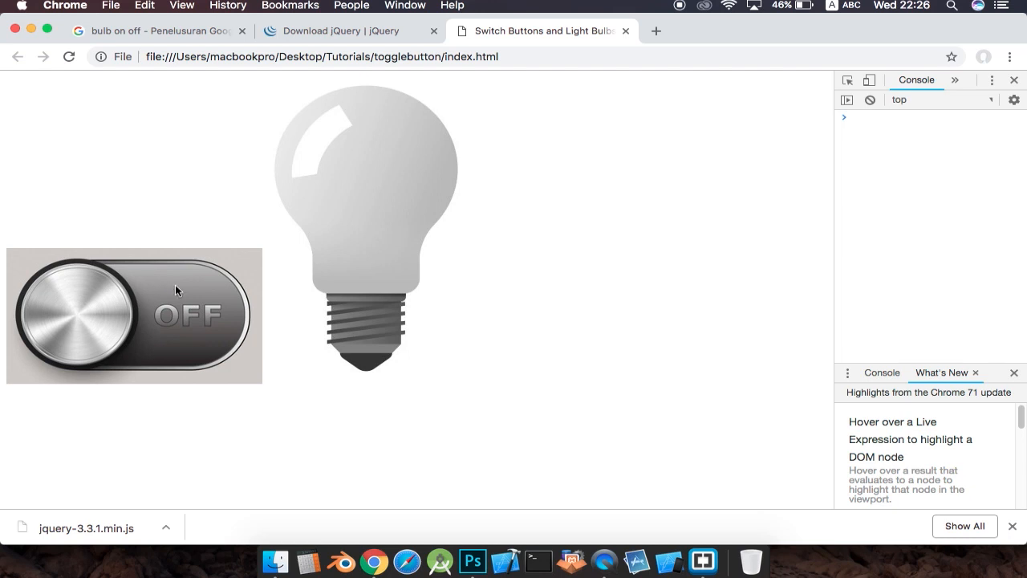
pyautogui.moveTo(694, 234)
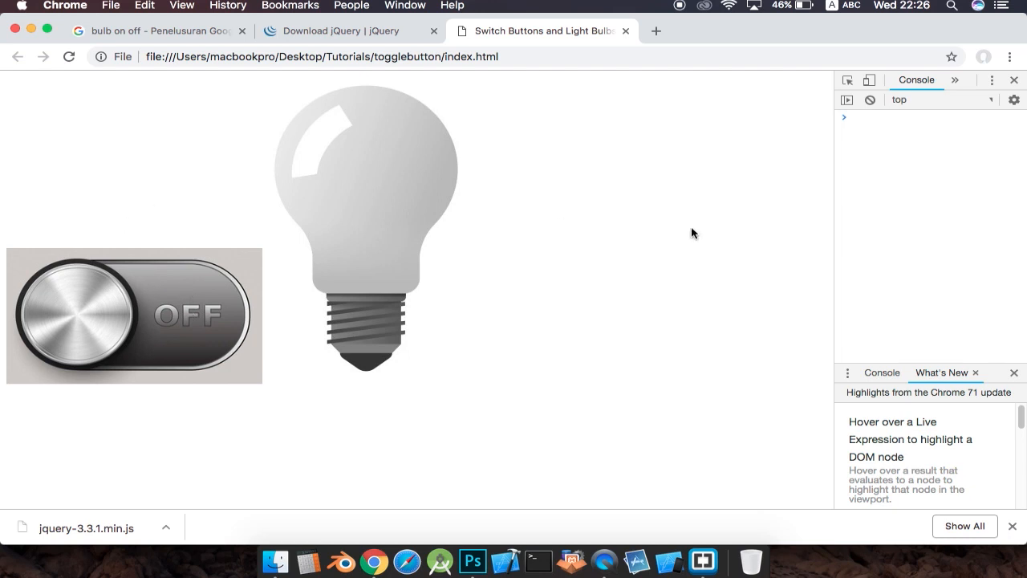
pyautogui.moveTo(271, 313)
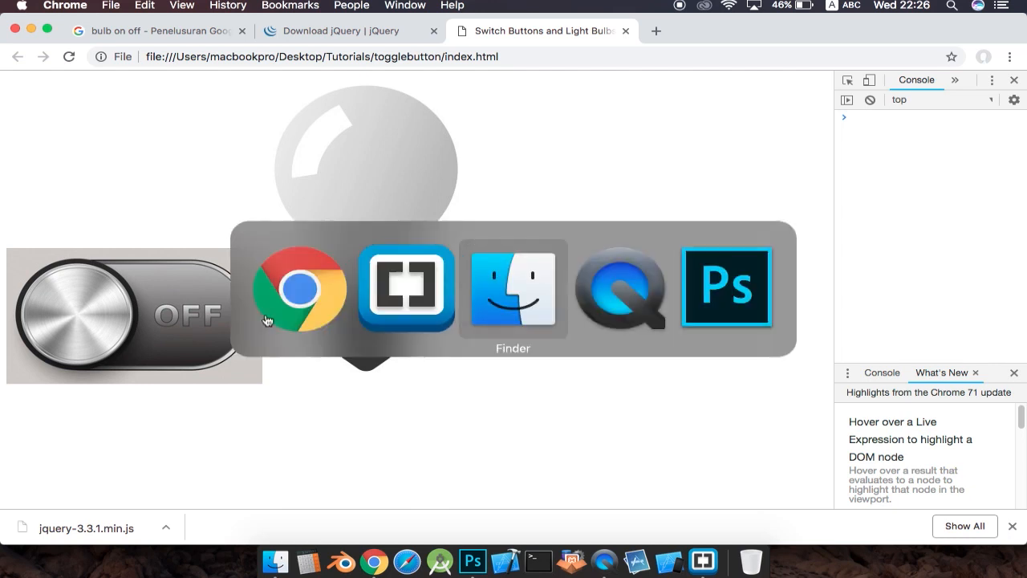
pyautogui.moveTo(619, 287)
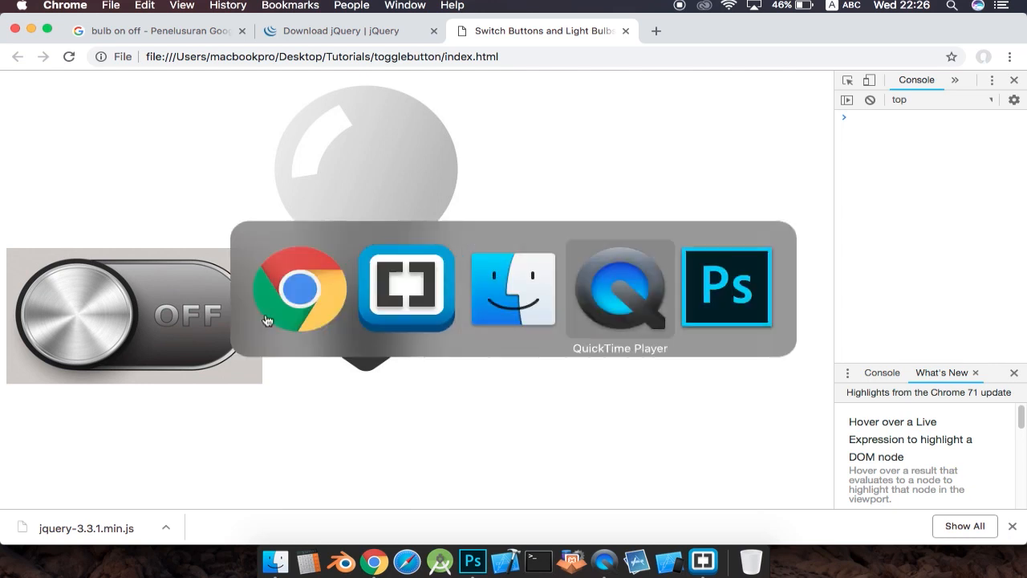
# - Return from the Chrome preview to the code editor
pyautogui.click(404, 286)
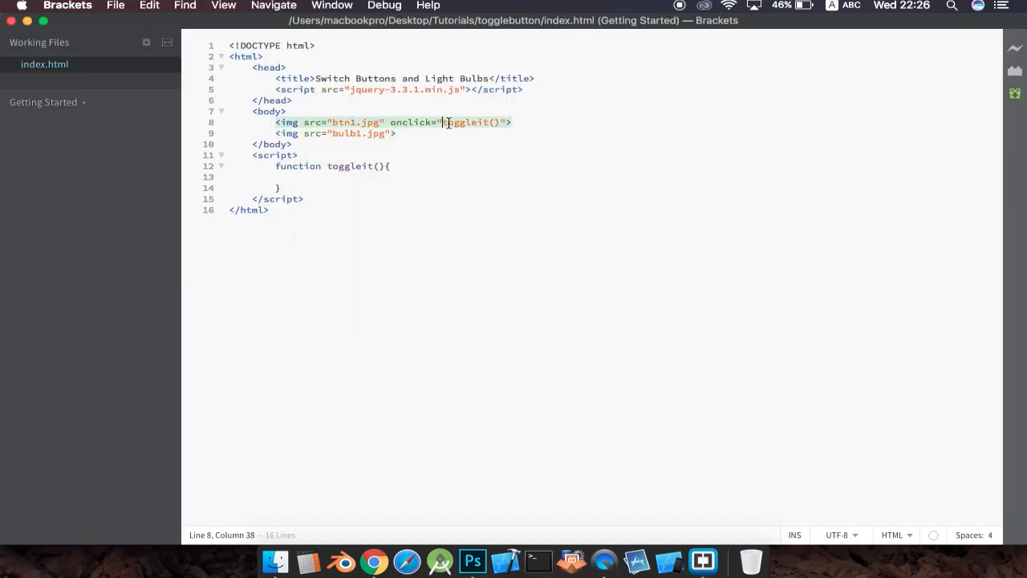
# - Add id="button" to the btn1.jpg switch image tag in index.html
pyautogui.click(330, 122)
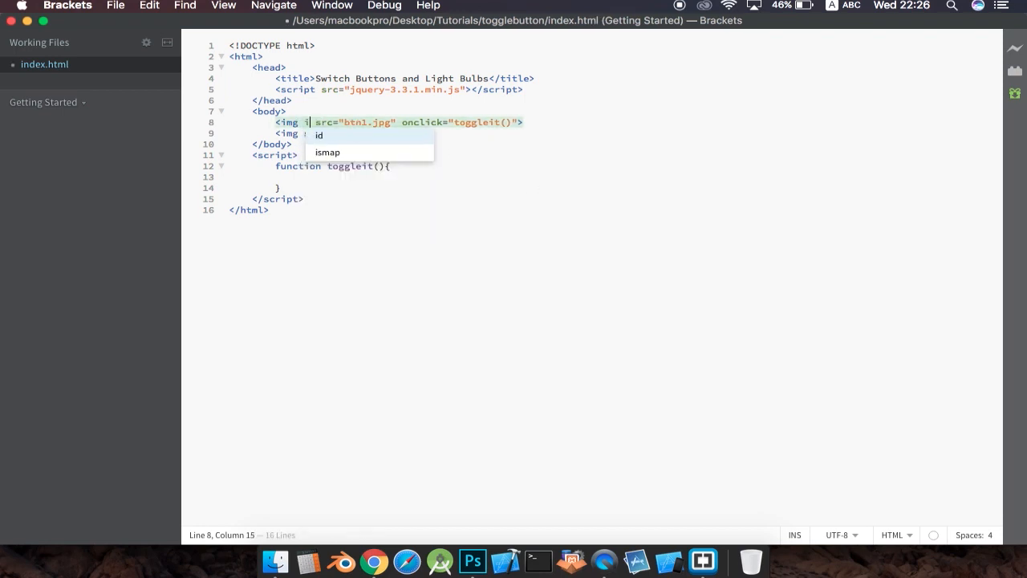
pyautogui.write('id')
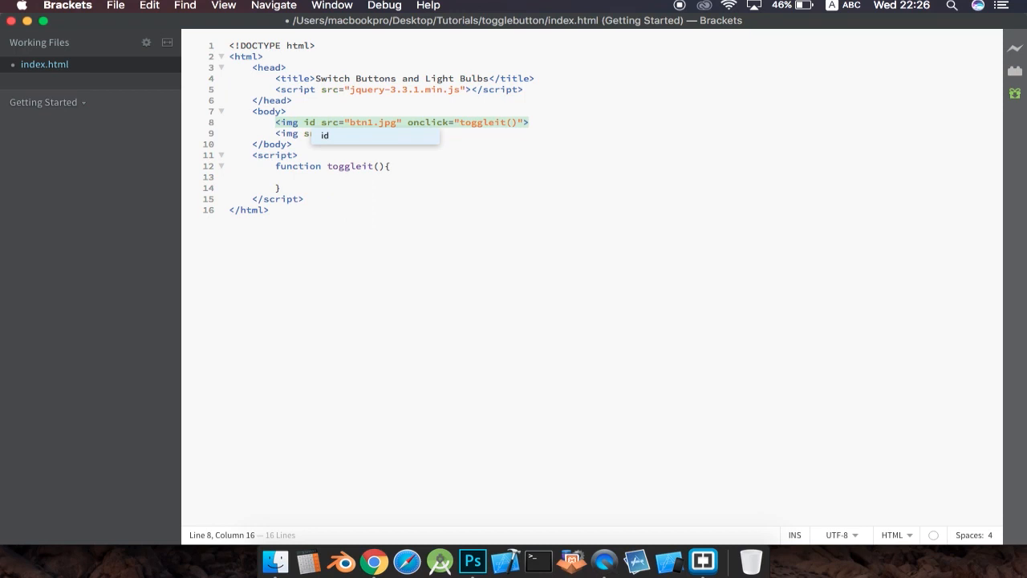
pyautogui.write('=""')
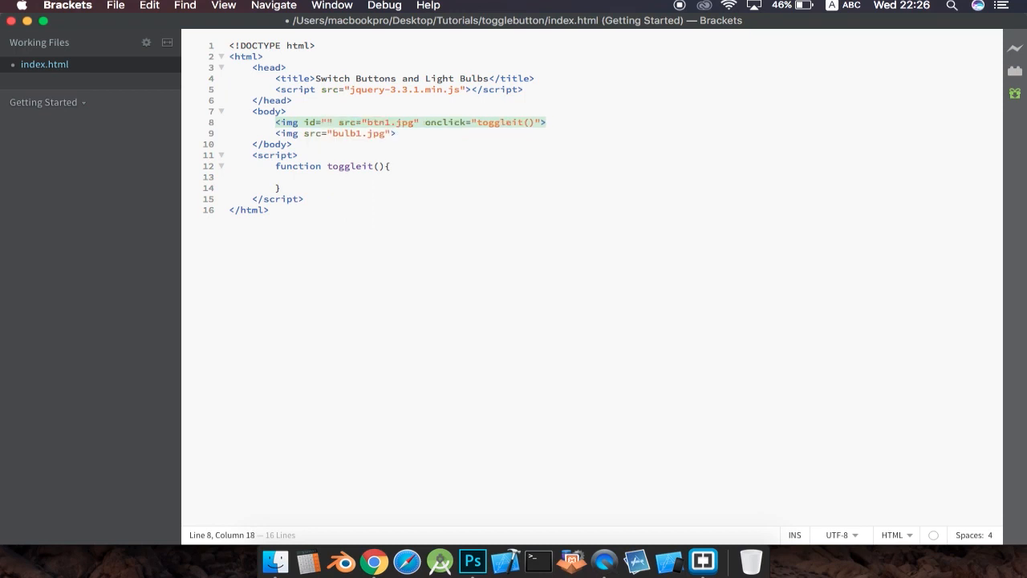
pyautogui.write('b')
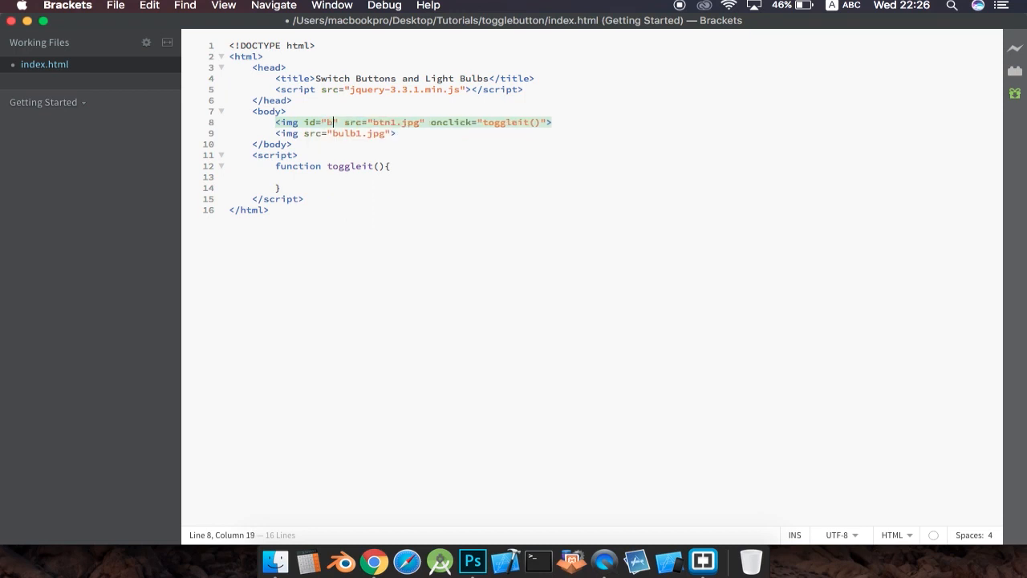
pyautogui.write('utton')
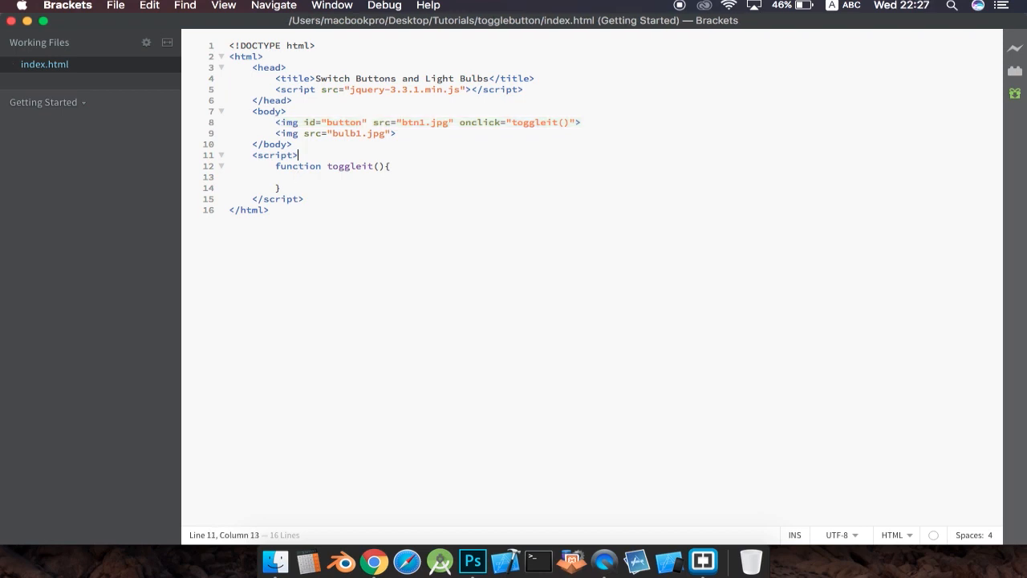
# - Declare var switchedon = false; in the script and save the file
pyautogui.write('var')
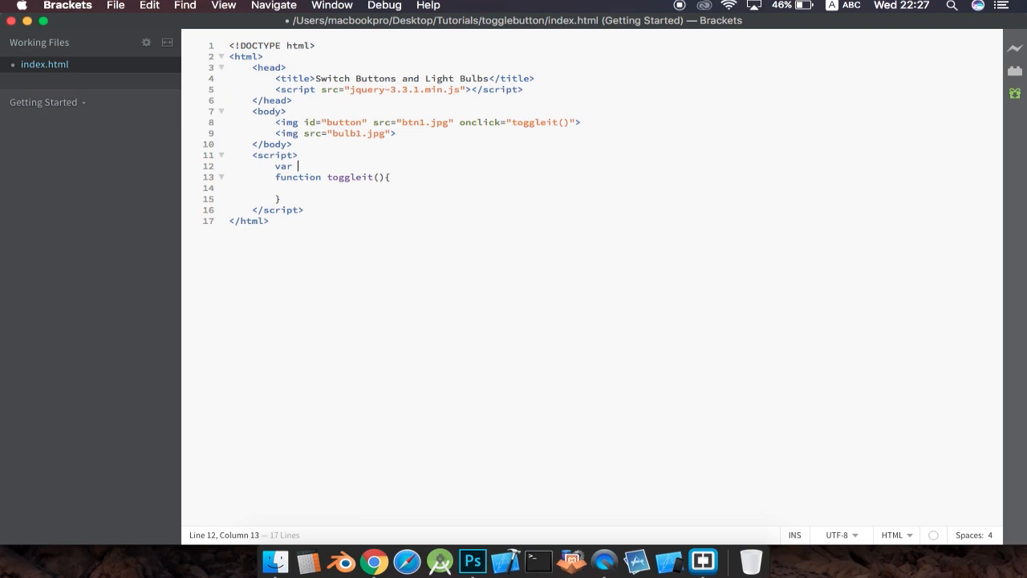
pyautogui.write('switched')
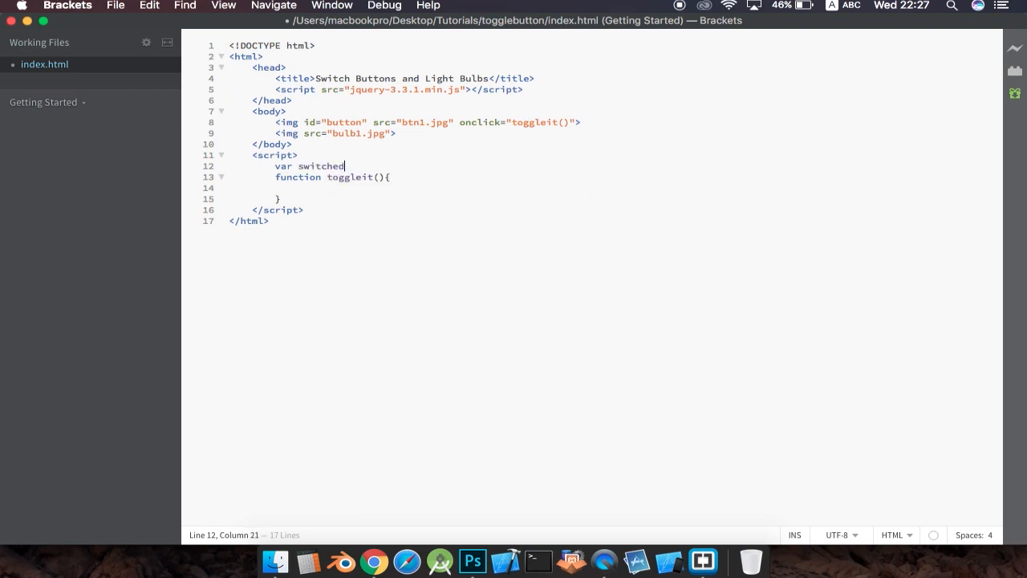
pyautogui.write('on =')
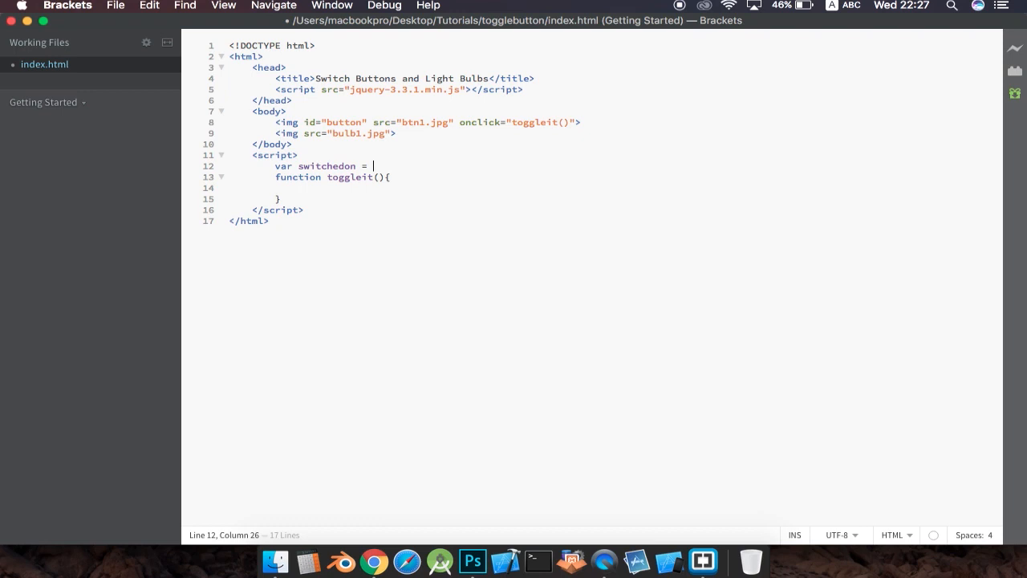
pyautogui.write('falase;')
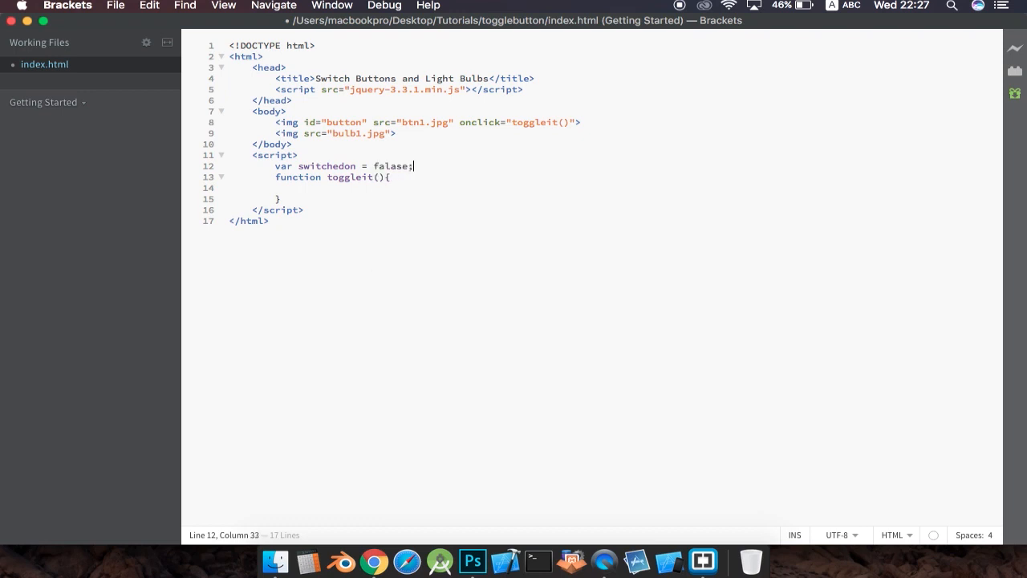
pyautogui.press('Backspace')
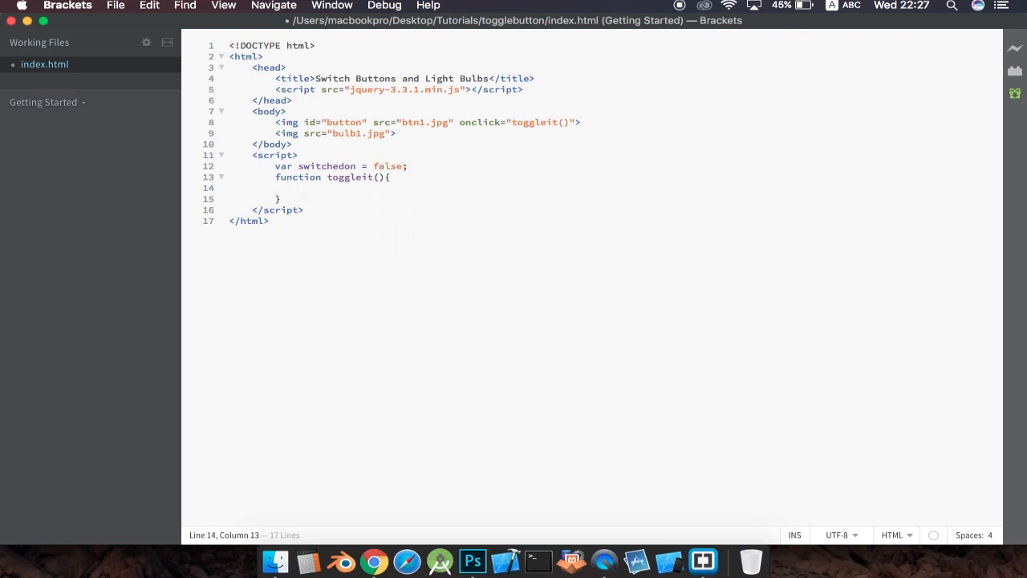
pyautogui.press('cmd+s')
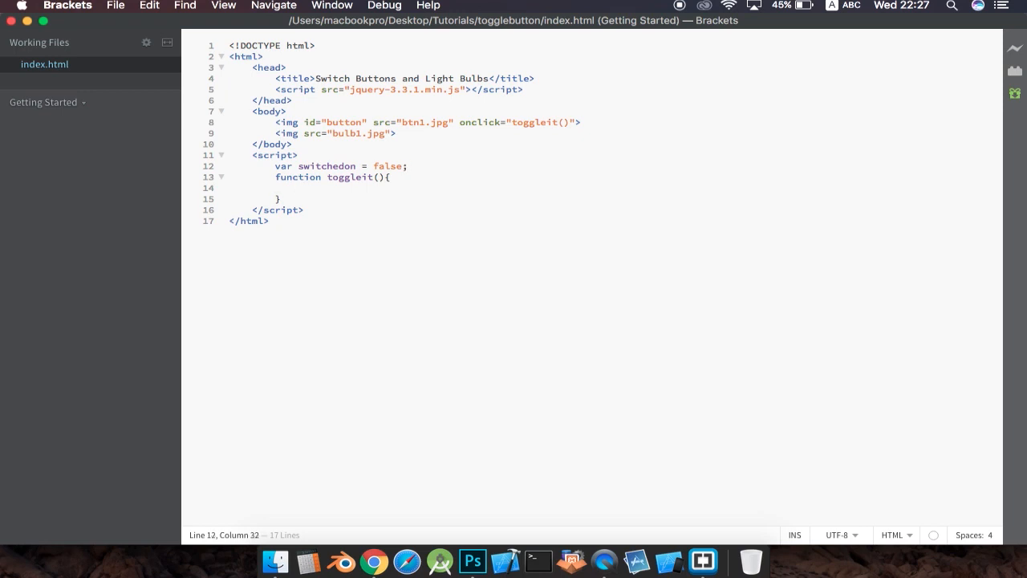
# - Write if(switchedon){ switchedon = false; }else{ inside toggleit()
pyautogui.click(298, 188)
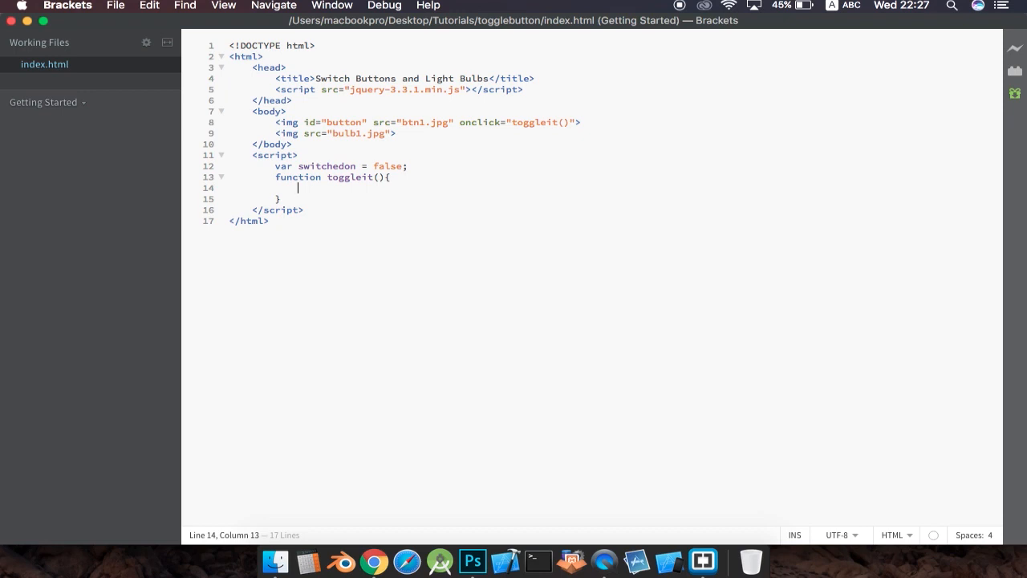
pyautogui.write('if')
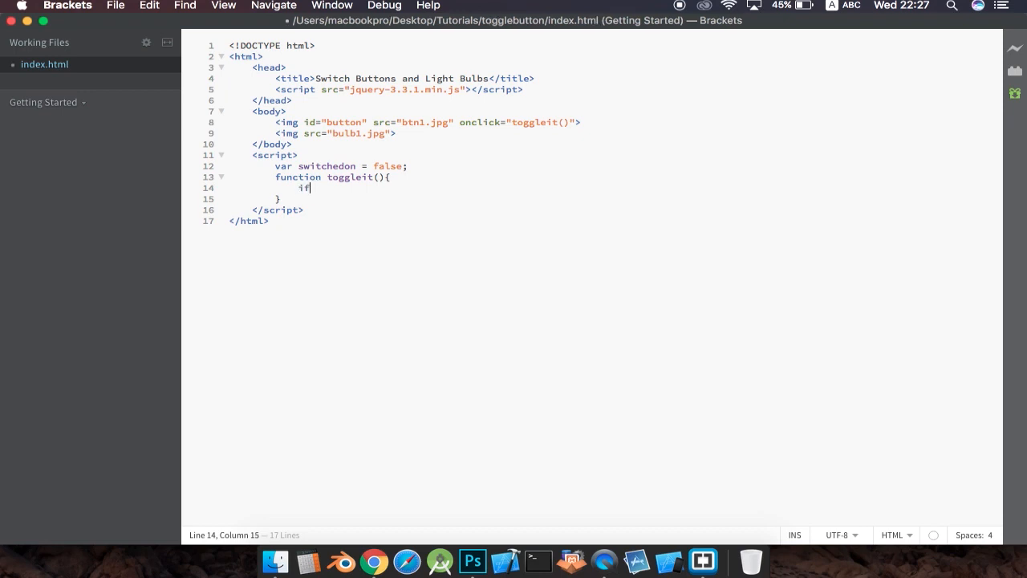
pyautogui.write('(switchedon')
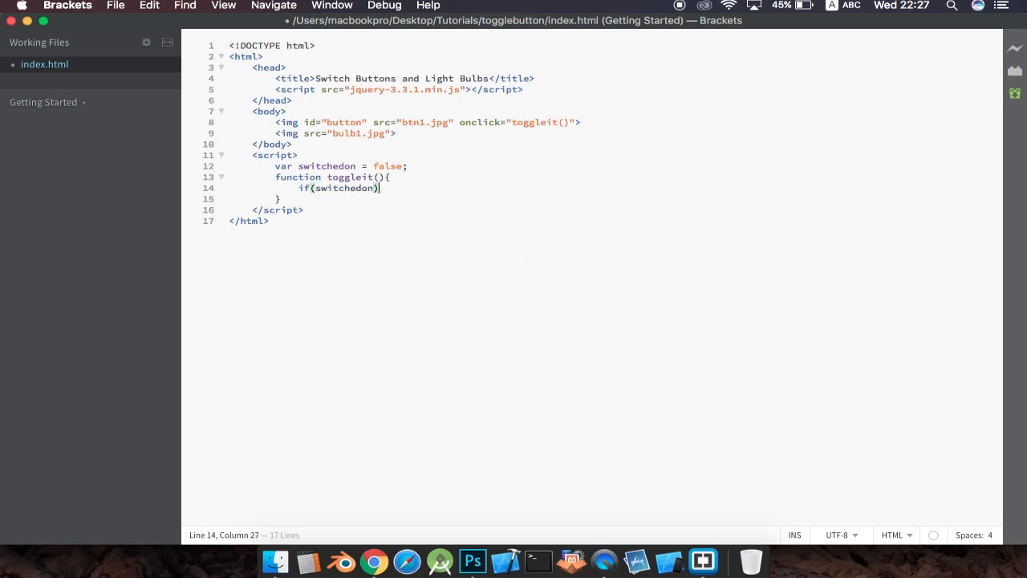
pyautogui.write('{')
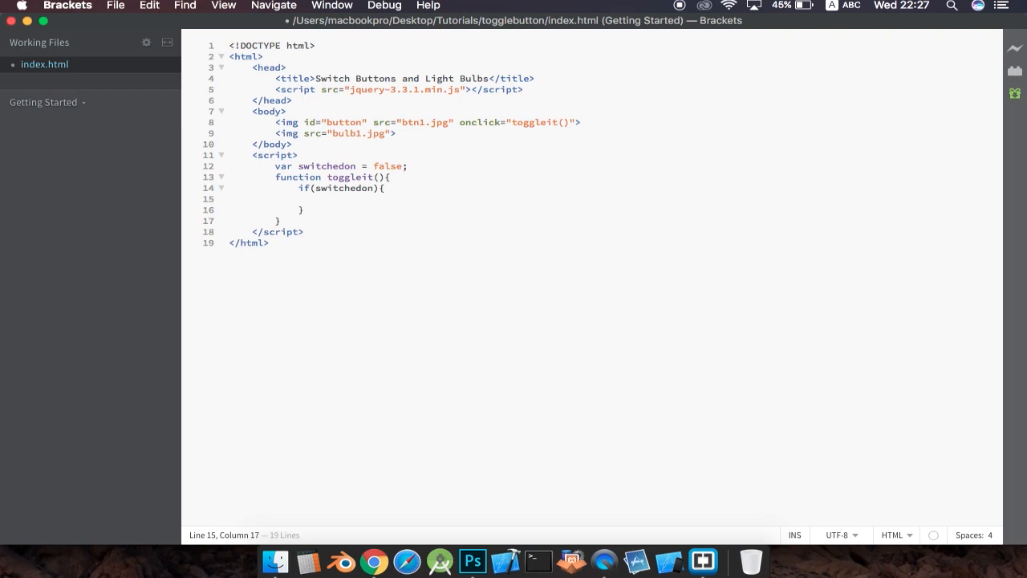
pyautogui.write('s')
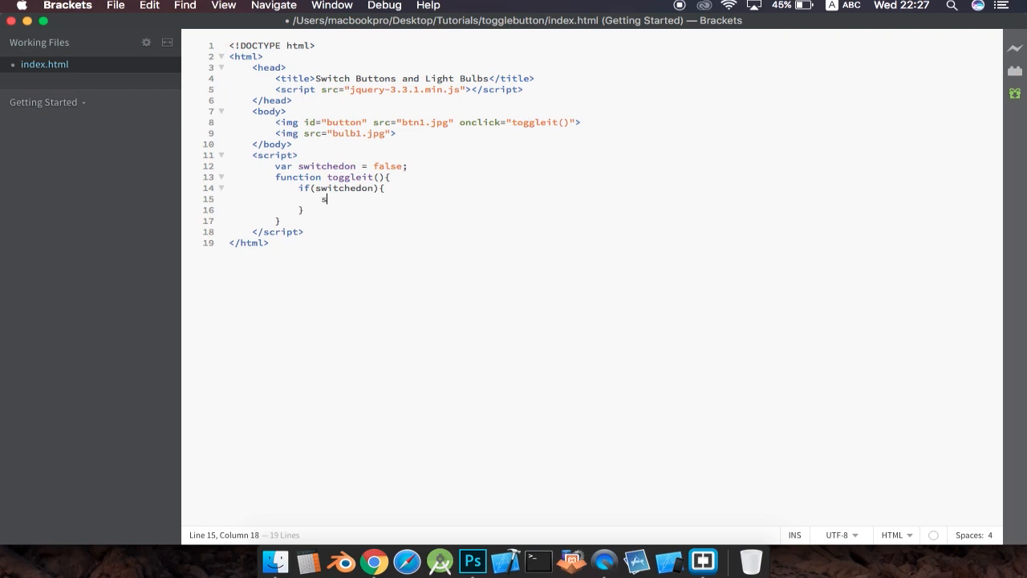
pyautogui.write('witchedon =')
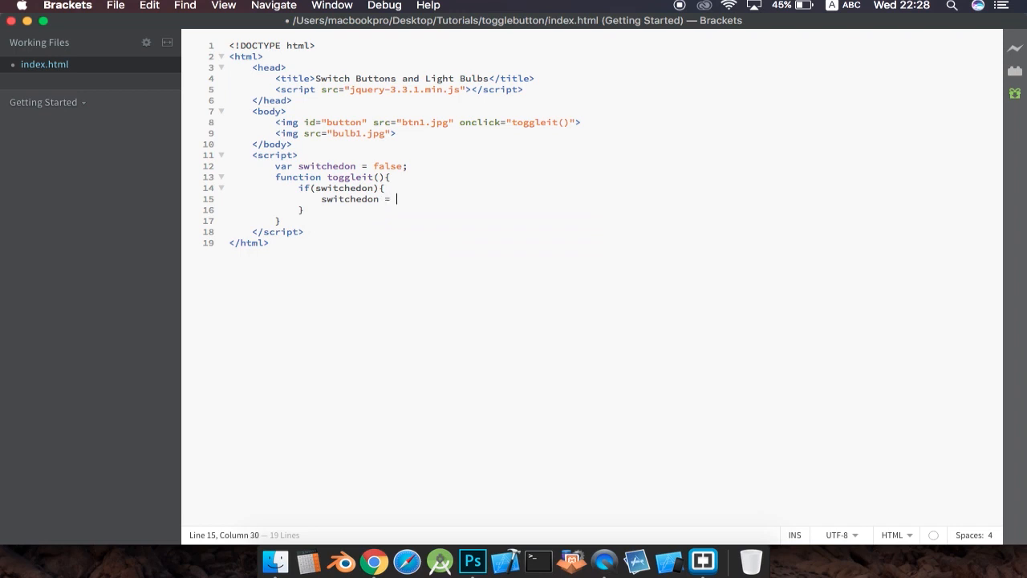
pyautogui.write('of')
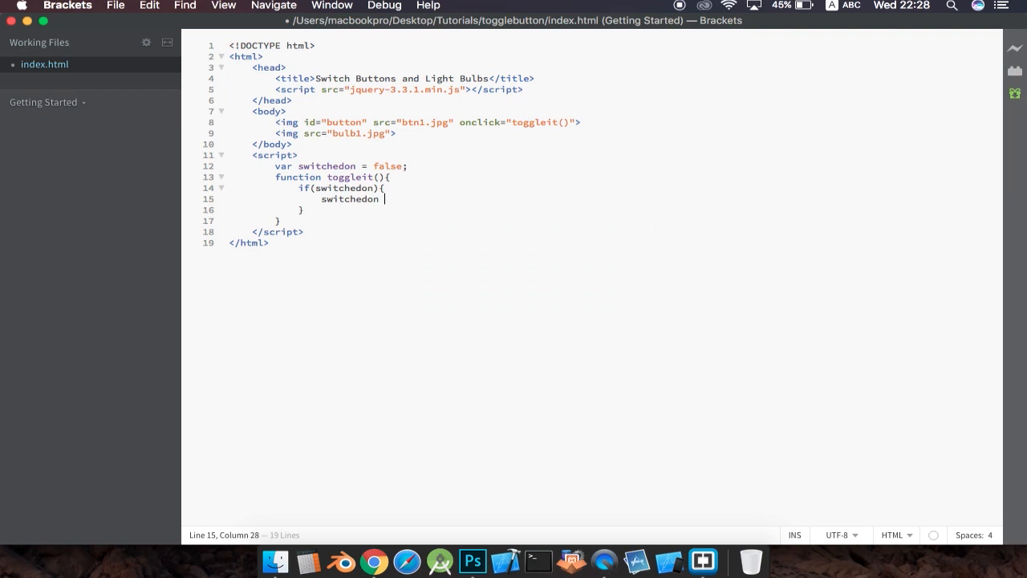
pyautogui.write('= false;')
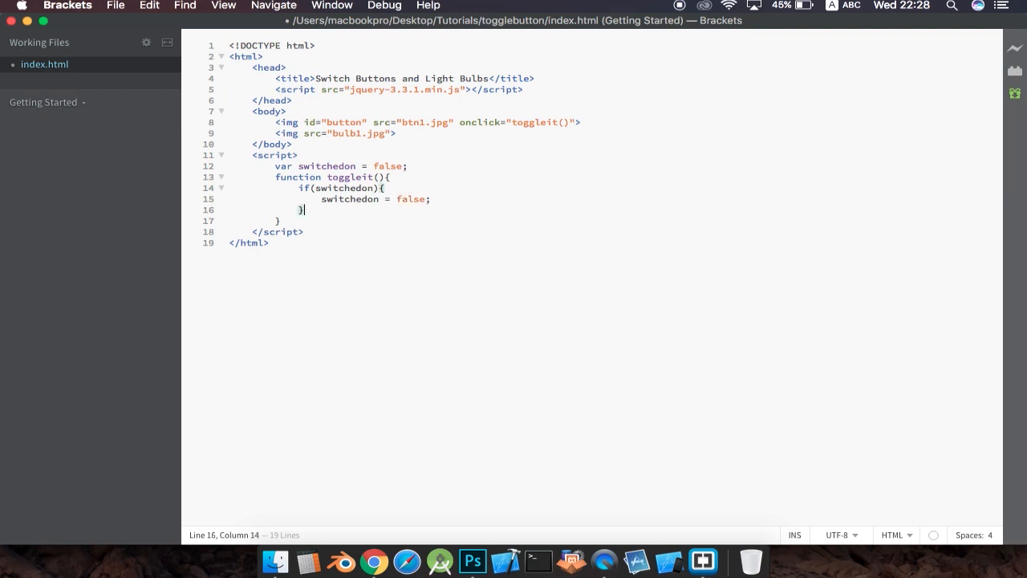
pyautogui.write('e')
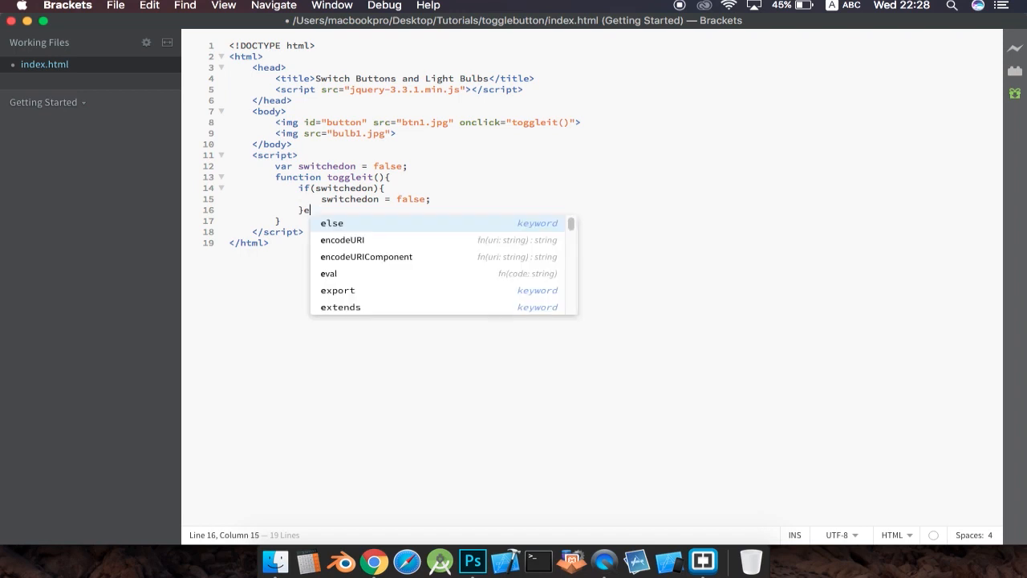
pyautogui.write('lse{')
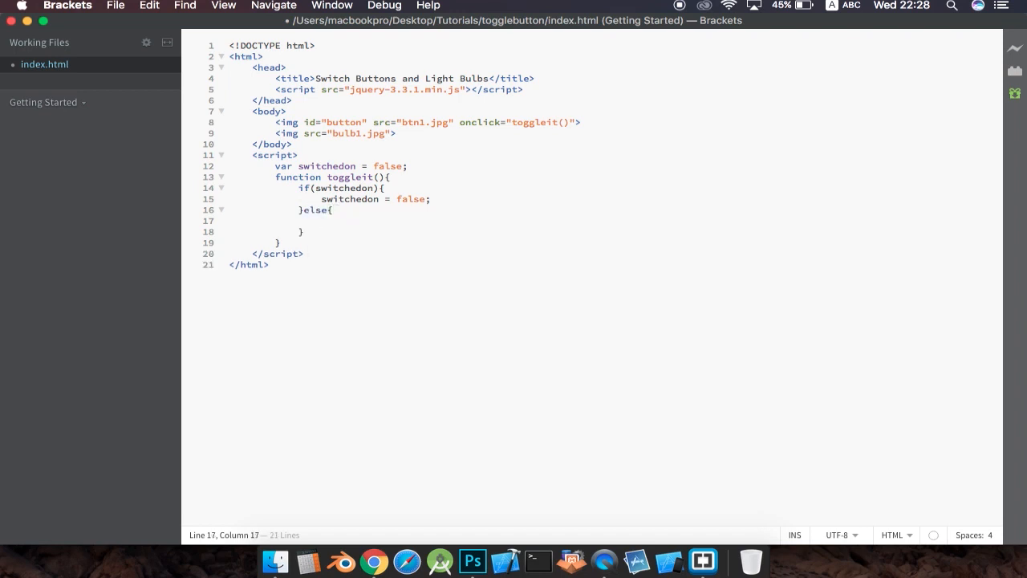
# - Set switchedon = true; in the else branch, completing the toggle logic
pyautogui.click(320, 222)
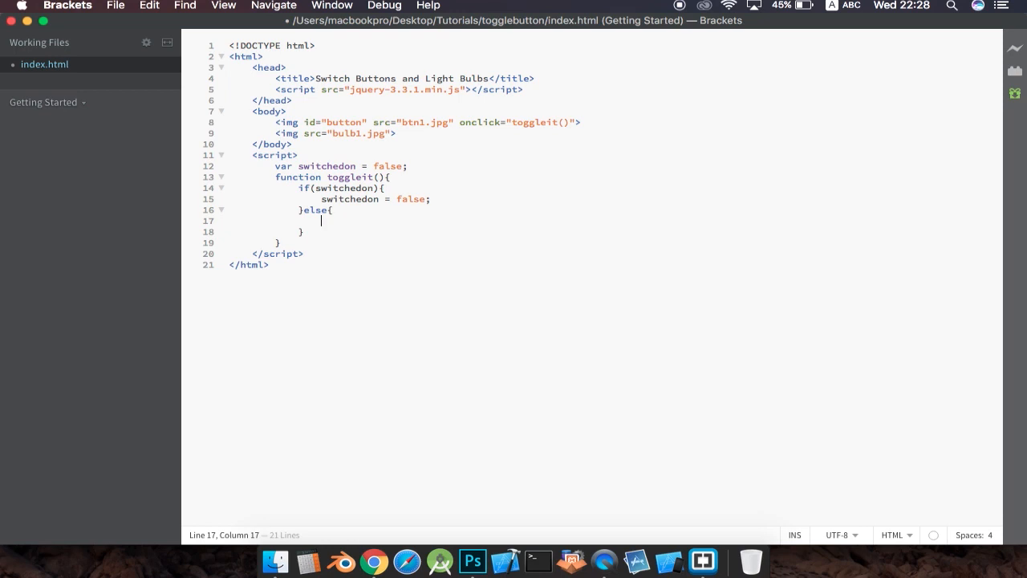
pyautogui.write('switchedon =')
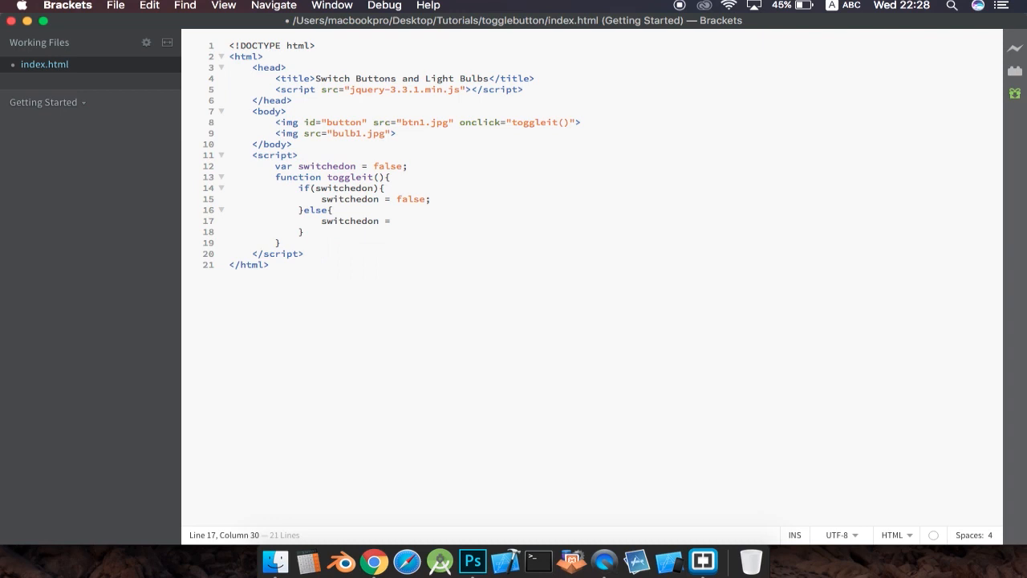
pyautogui.write('true;')
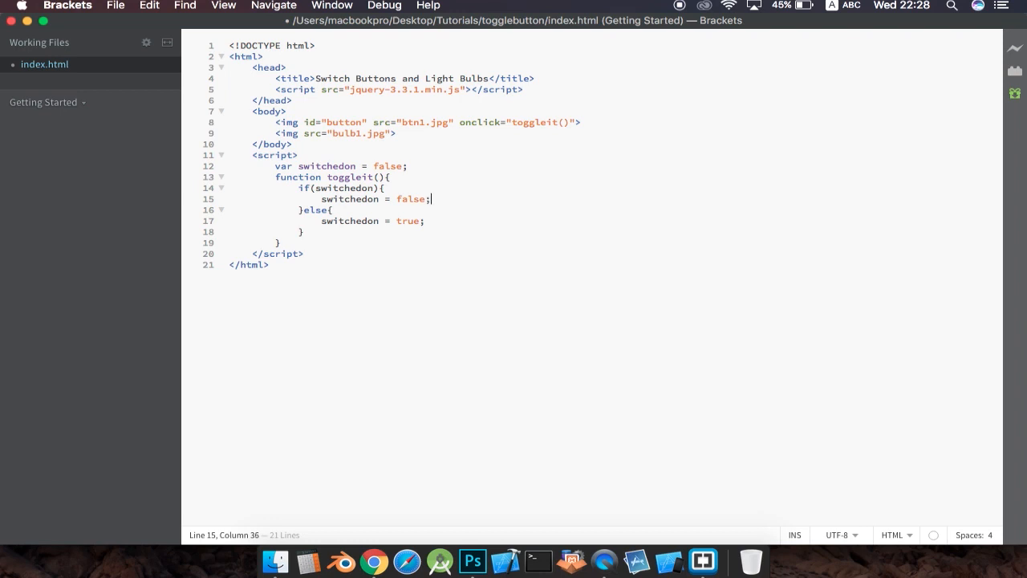
pyautogui.press('enter')
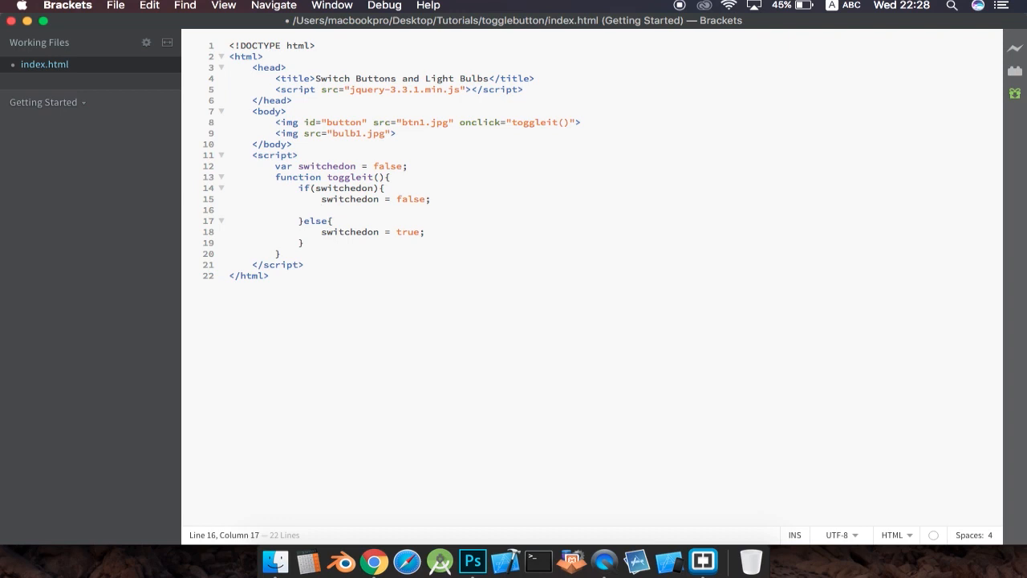
# - Add alert("It's switched off."); after switchedon = false; in the if branch
pyautogui.write('alert();')
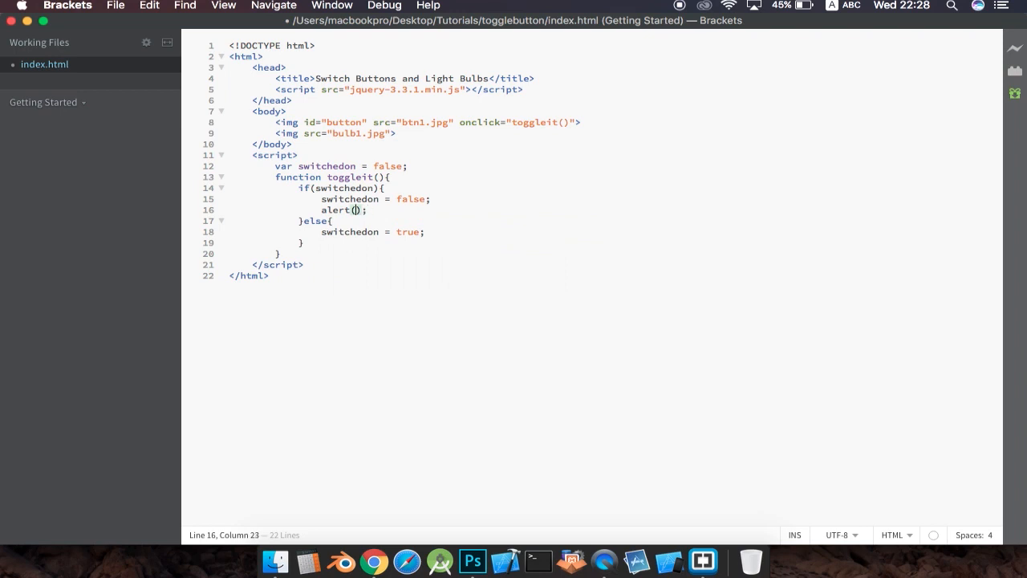
pyautogui.write('"')
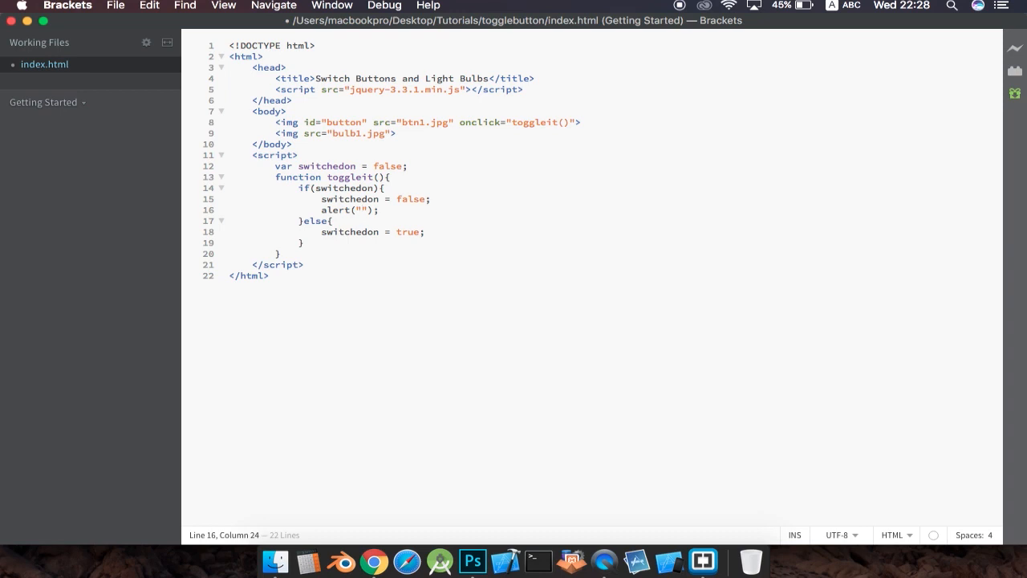
pyautogui.click(361, 209)
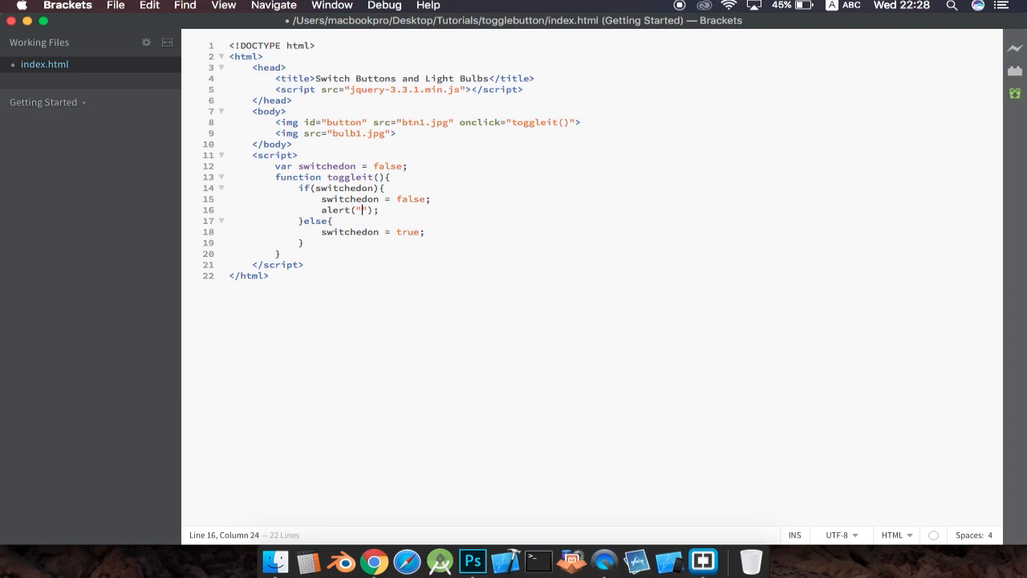
pyautogui.write("It's swit")
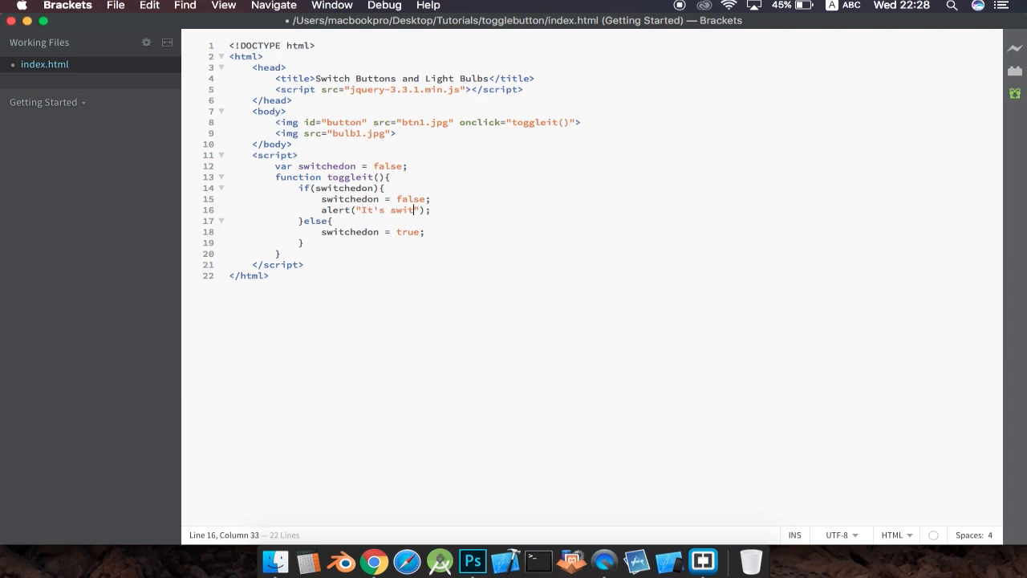
pyautogui.write('ched off')
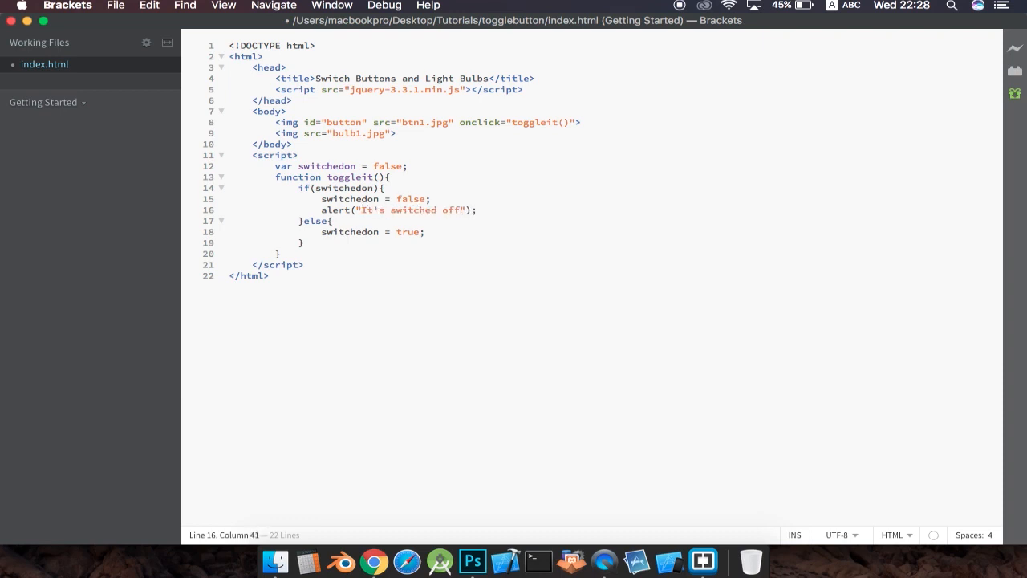
pyautogui.write('.')
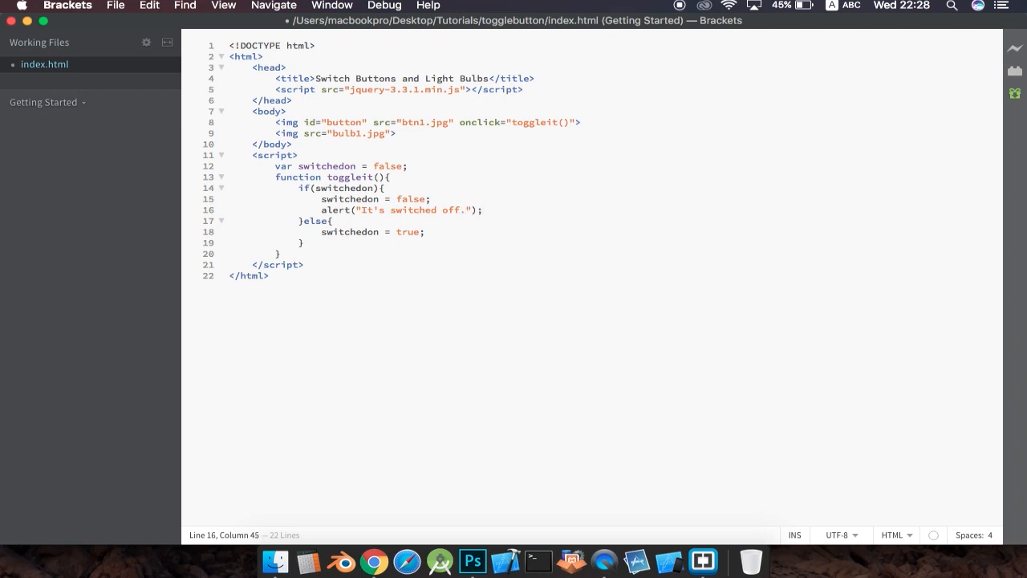
# - Add alert("It's switched on."); after switchedon = true; in the else branch
pyautogui.click(331, 221)
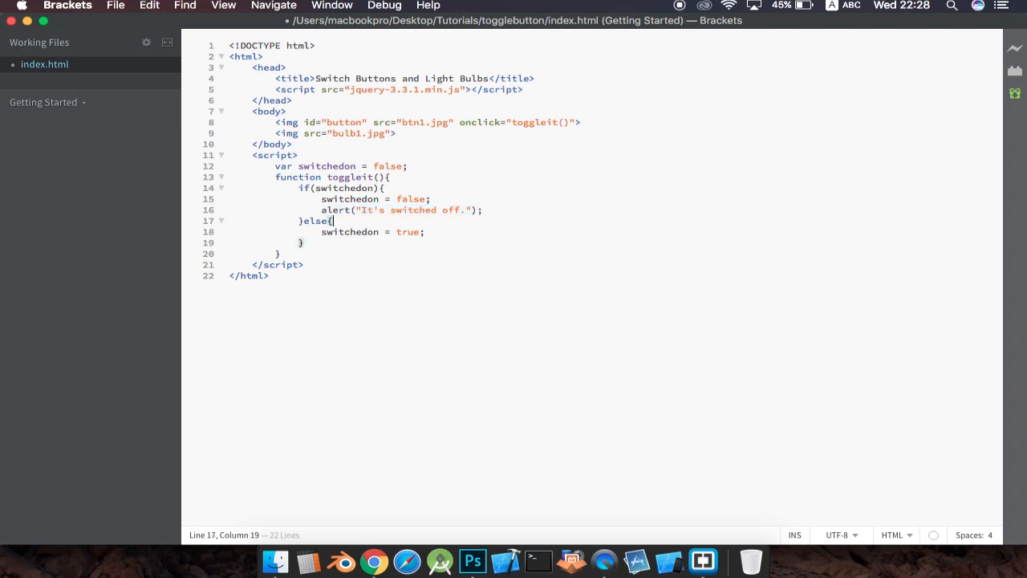
pyautogui.press('enter')
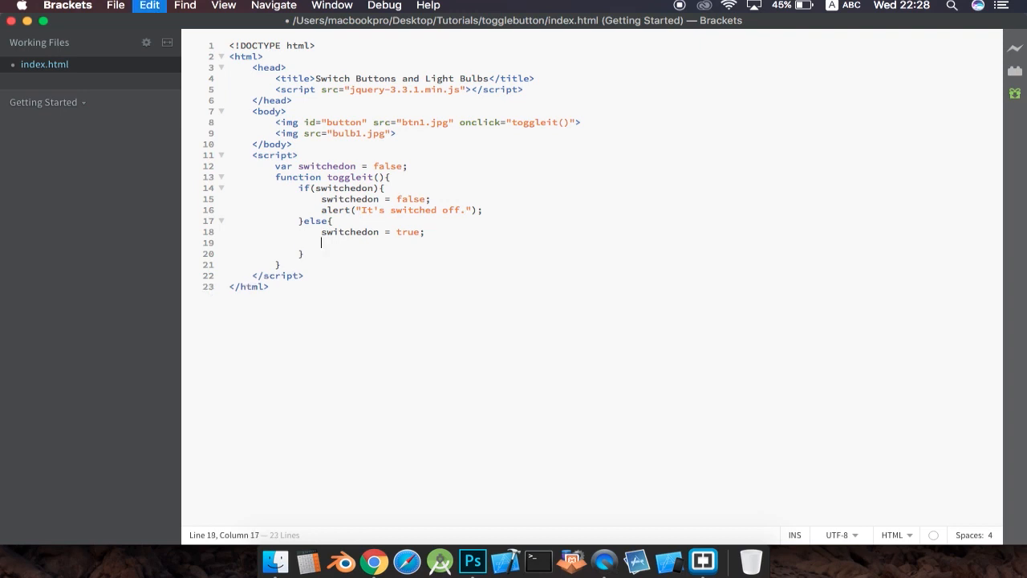
pyautogui.write('alert("It\'s switched off.");')
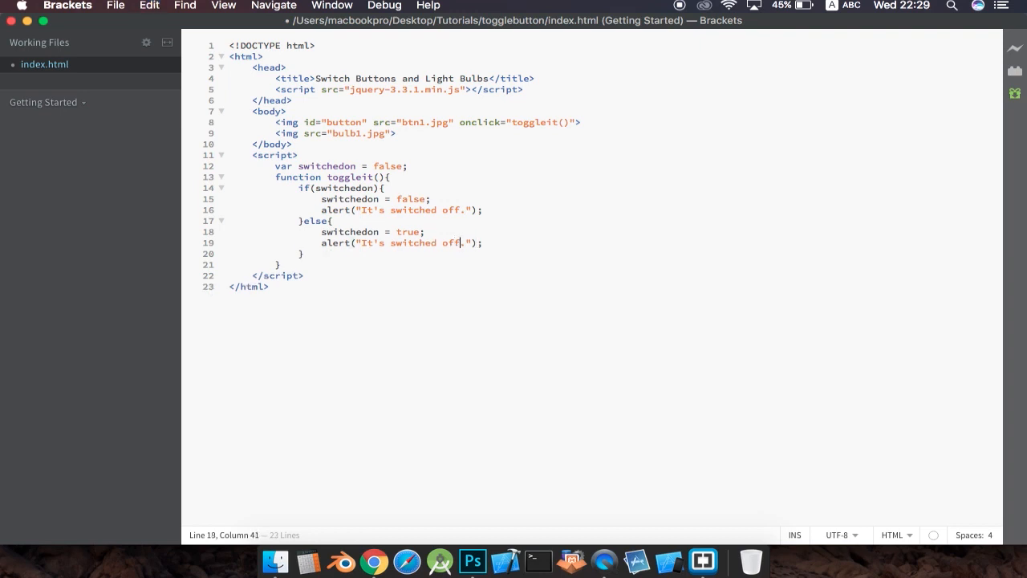
pyautogui.write('on')
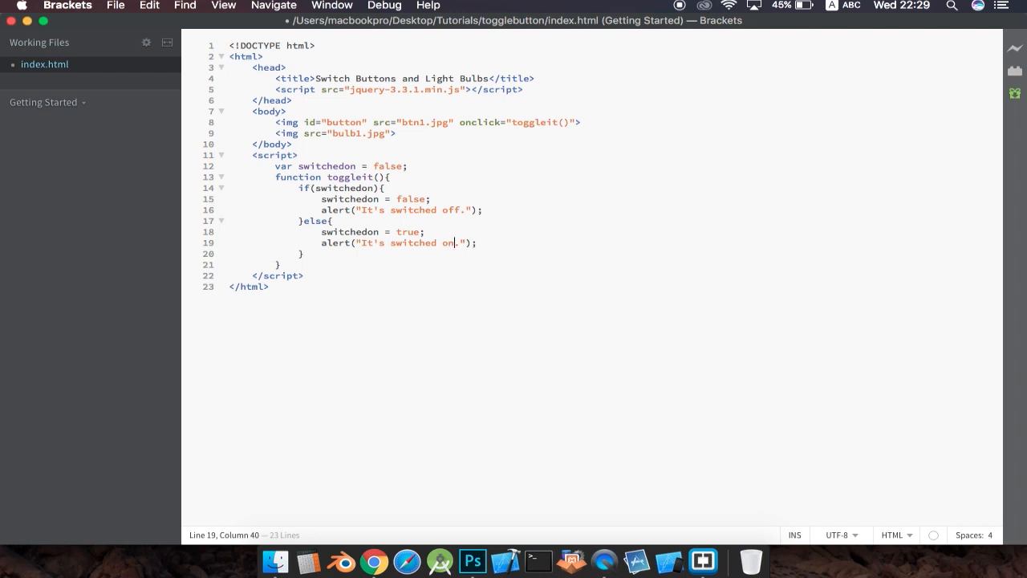
# - Reload the page in Chrome and trigger the first "It's switched on." alert from the switch
pyautogui.press('cmd+tab')
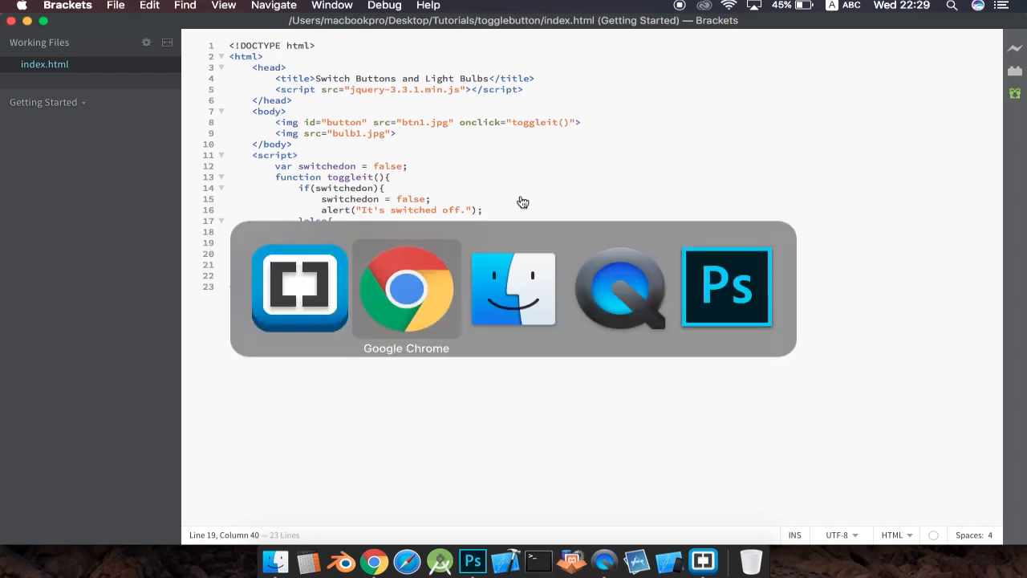
pyautogui.click(406, 289)
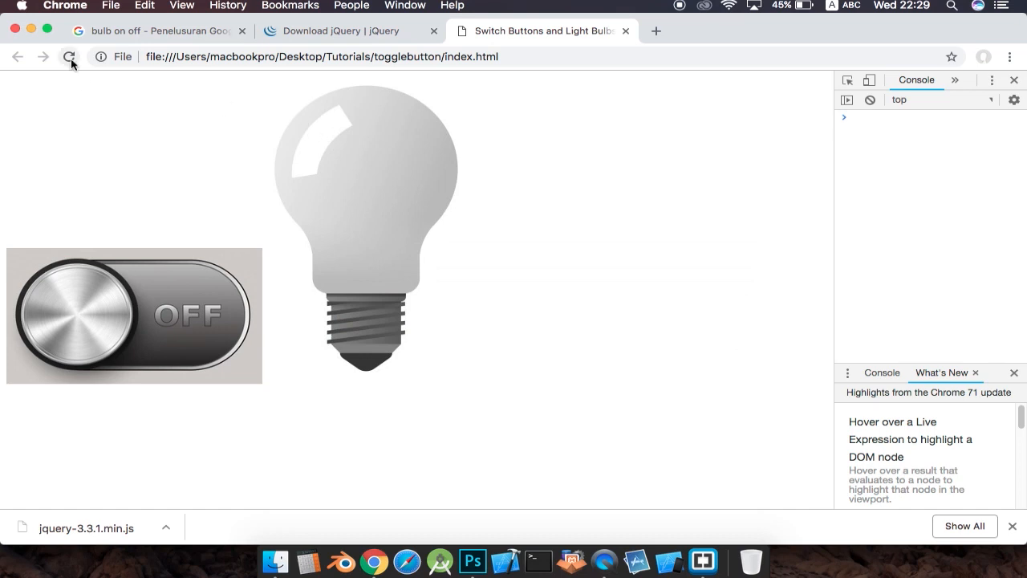
pyautogui.moveTo(154, 309)
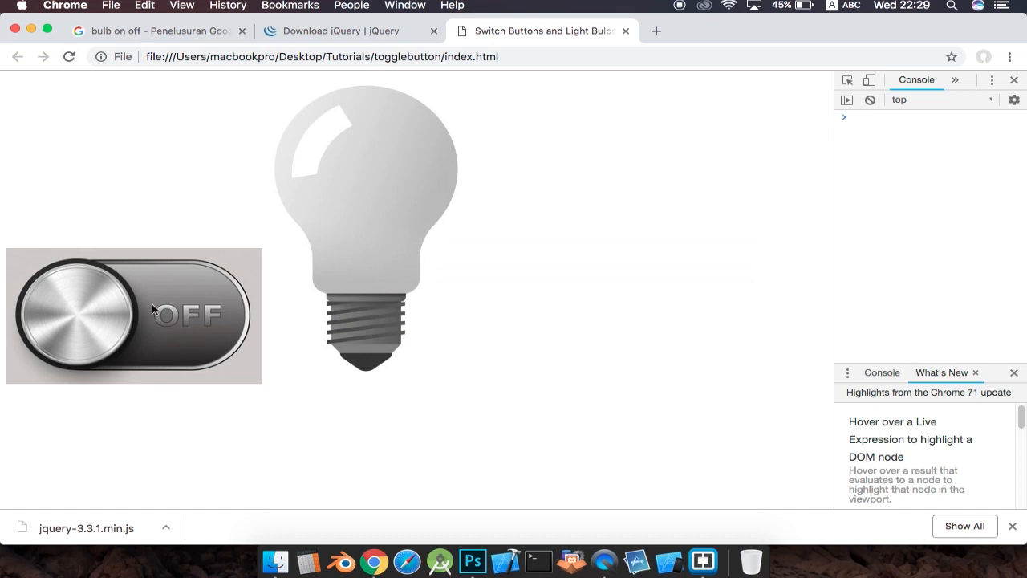
pyautogui.click(152, 313)
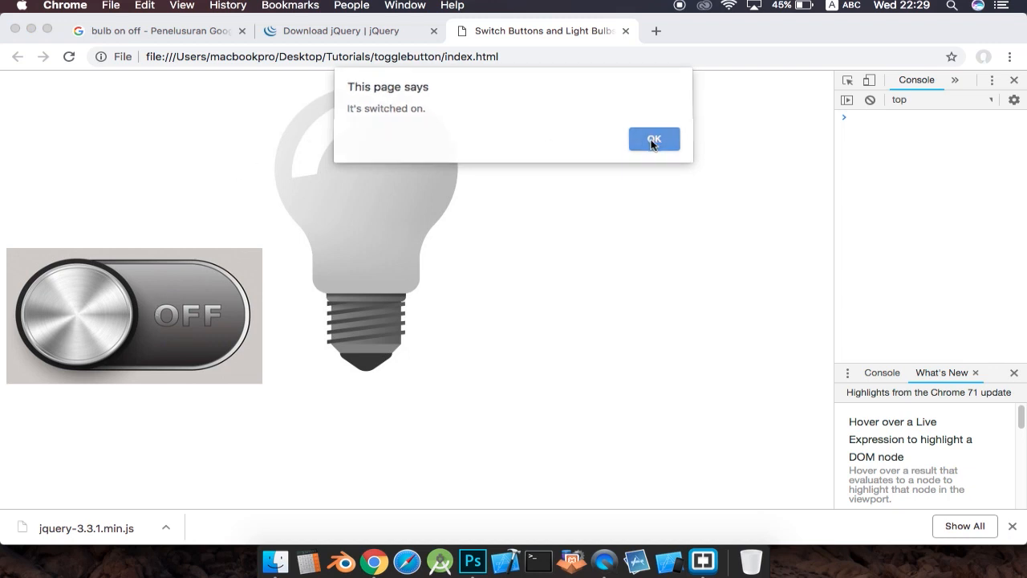
pyautogui.click(653, 138)
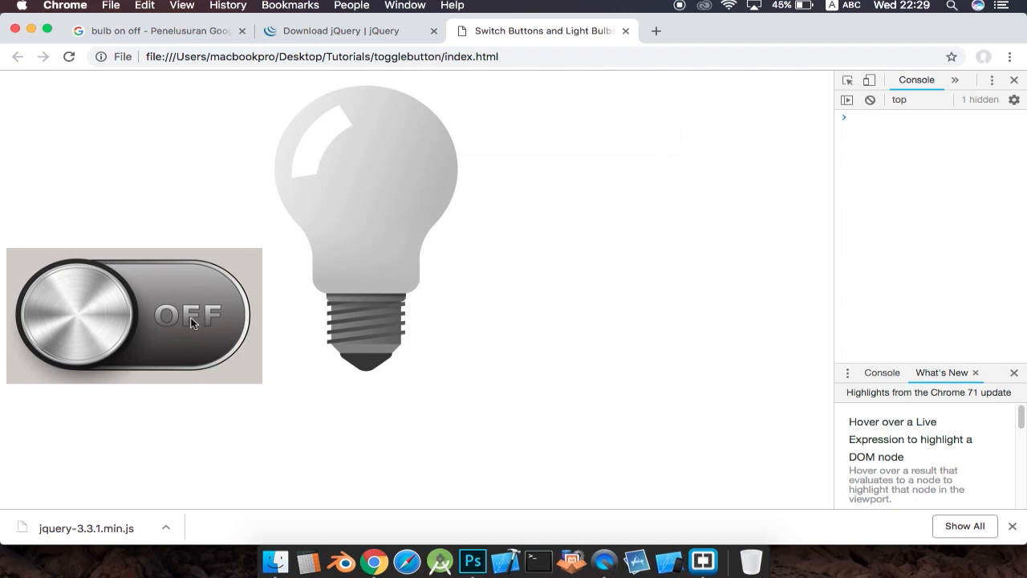
# - Keep toggling the switch image, dismissing the alternating on/off alerts
pyautogui.click(191, 324)
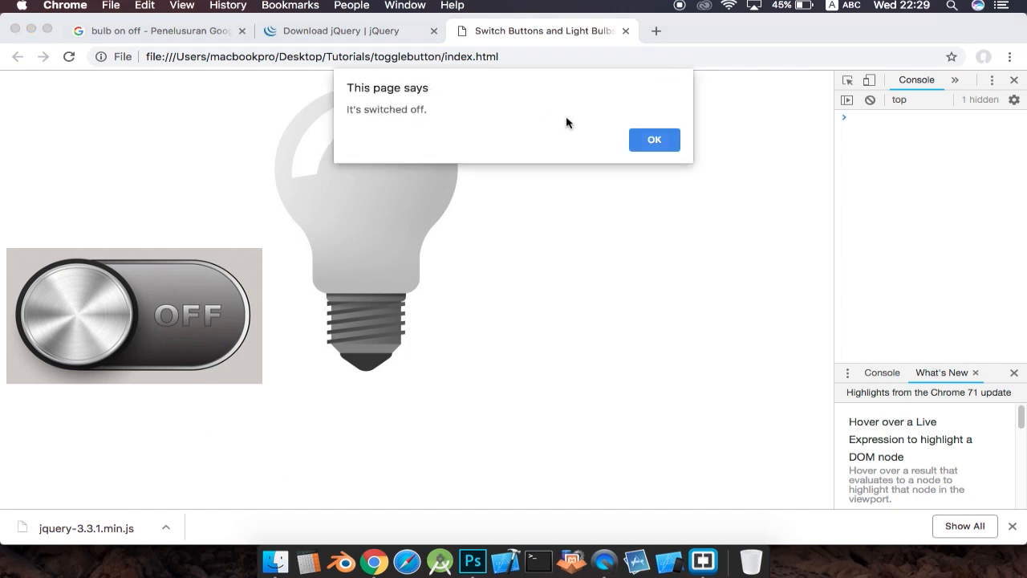
pyautogui.click(655, 138)
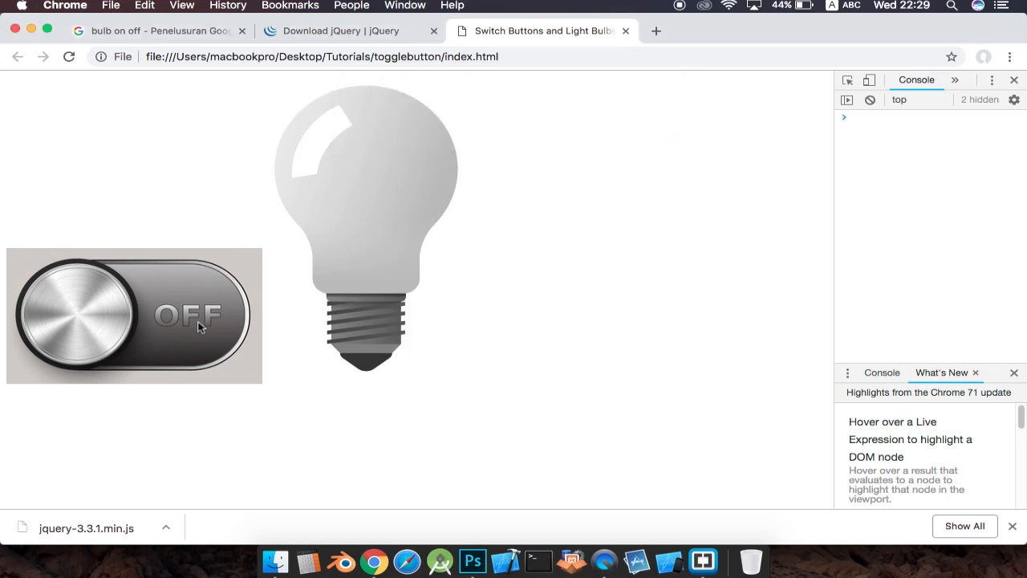
pyautogui.click(196, 324)
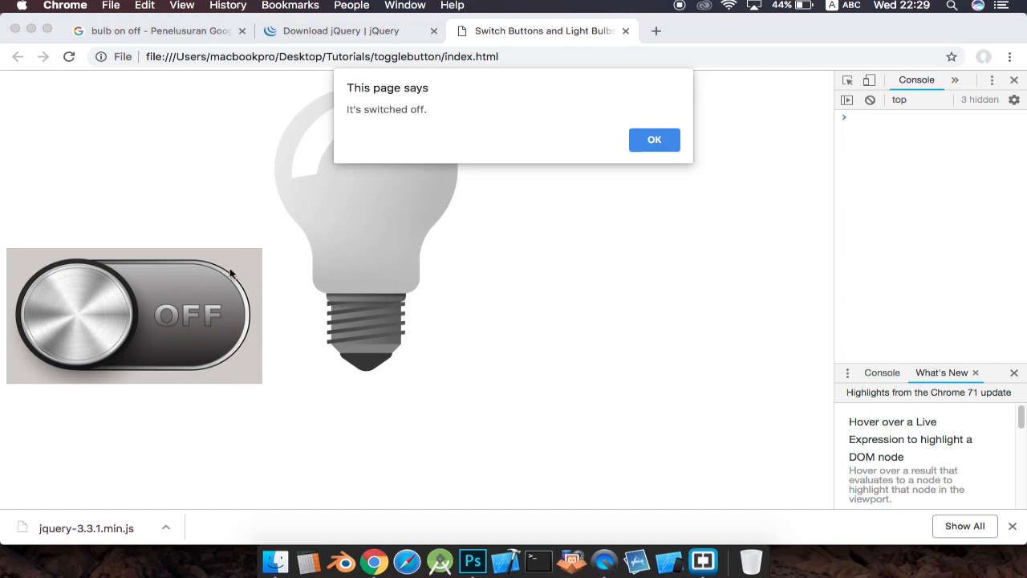
pyautogui.click(654, 138)
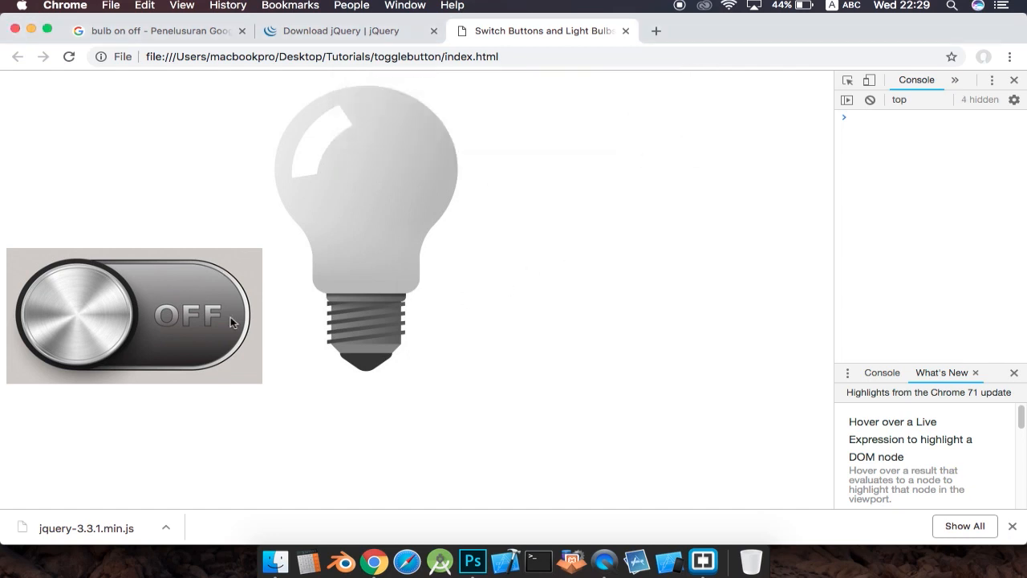
pyautogui.moveTo(179, 324)
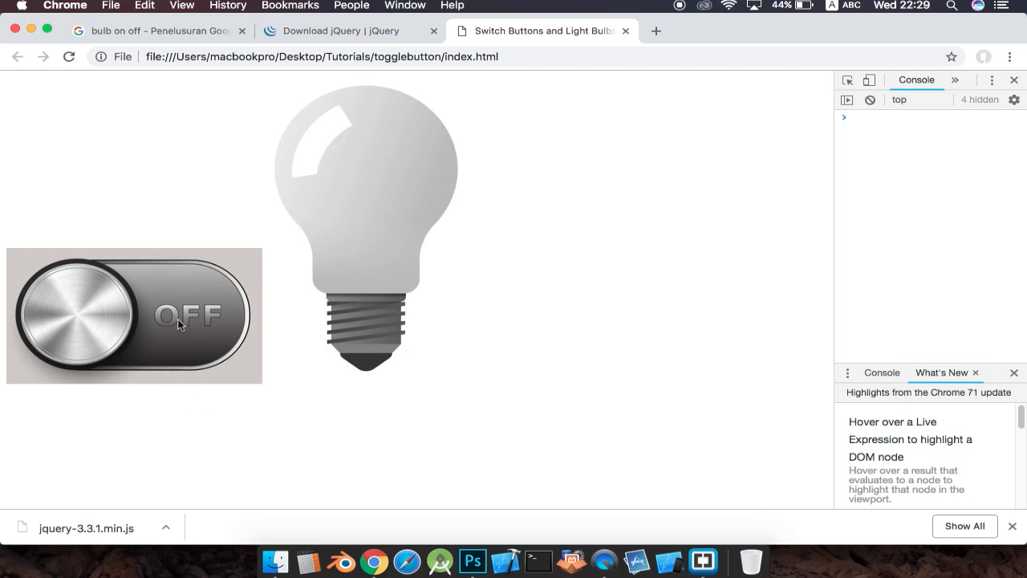
pyautogui.moveTo(162, 318)
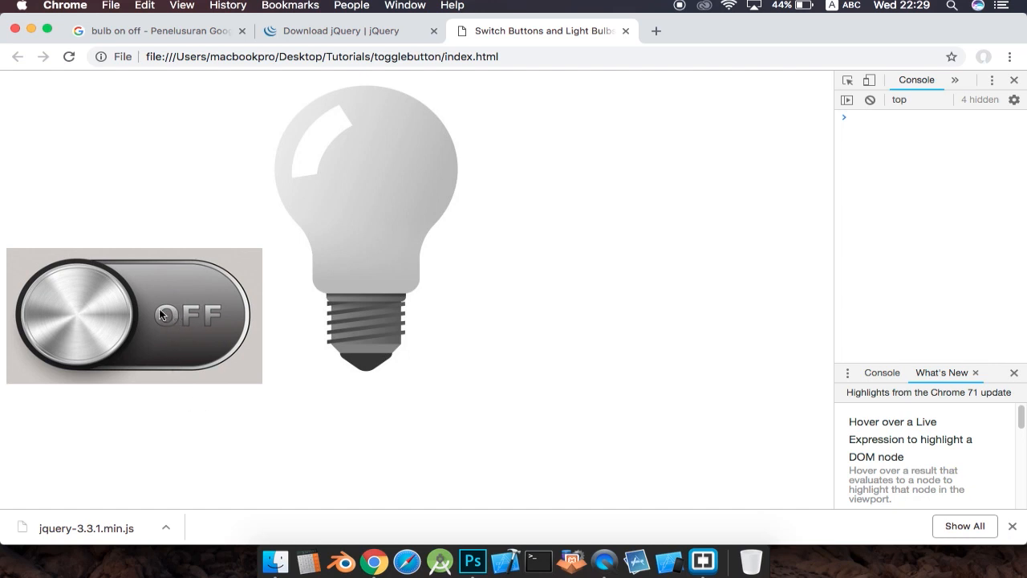
pyautogui.moveTo(275, 559)
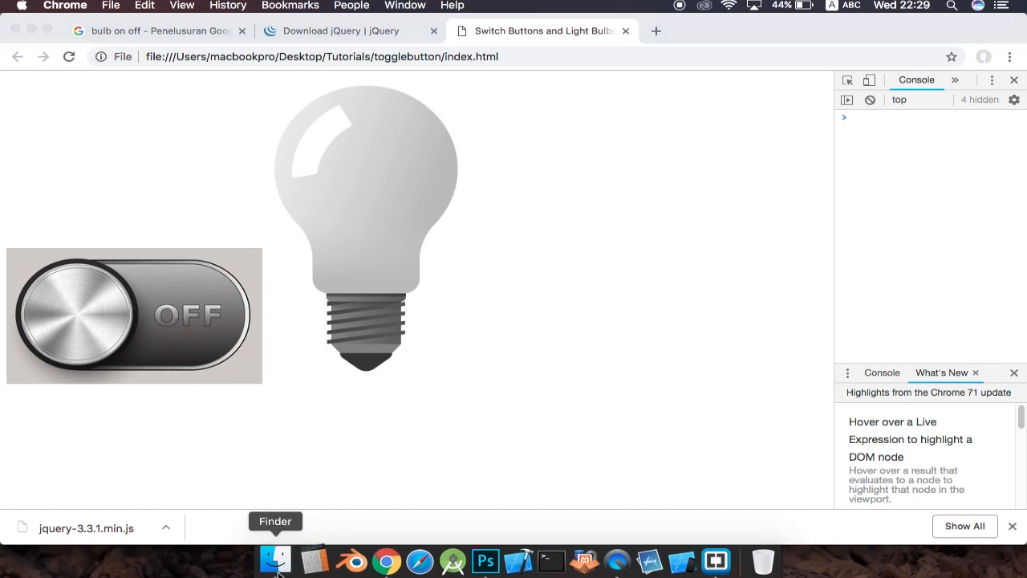
# - Show the togglebutton folder in Finder and select btn2.jpg
pyautogui.click(276, 559)
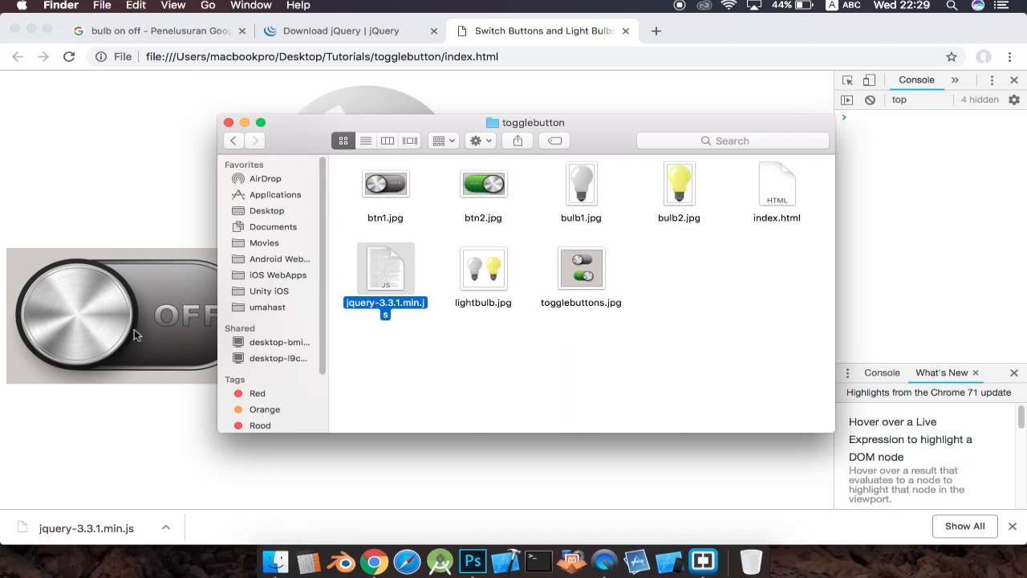
pyautogui.click(483, 183)
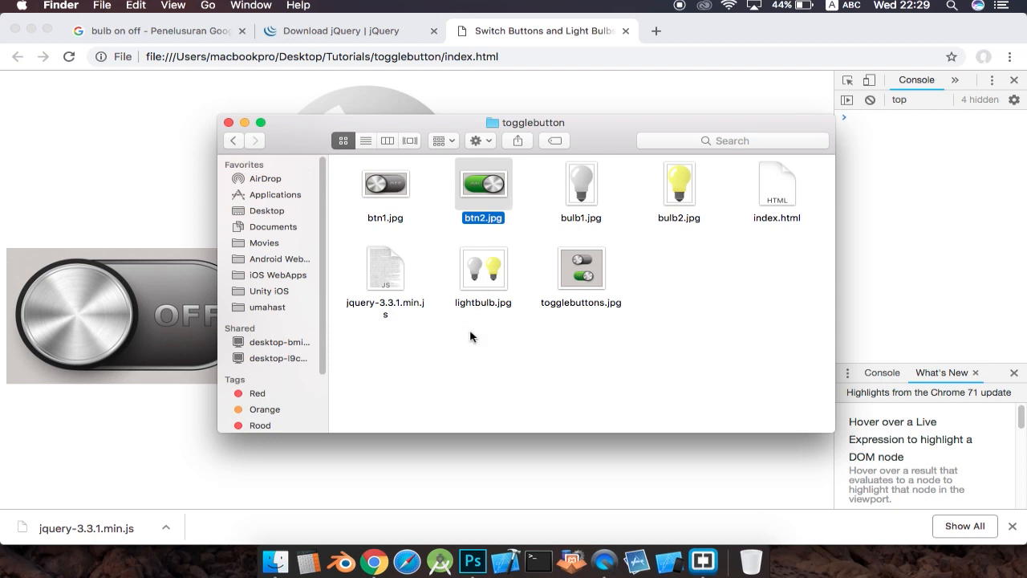
pyautogui.moveTo(498, 209)
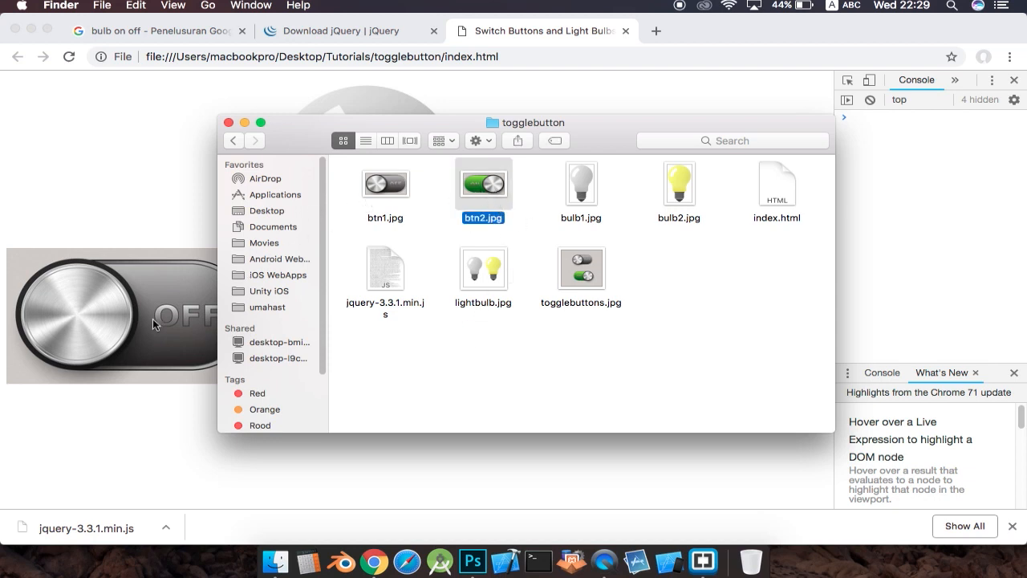
pyautogui.moveTo(377, 189)
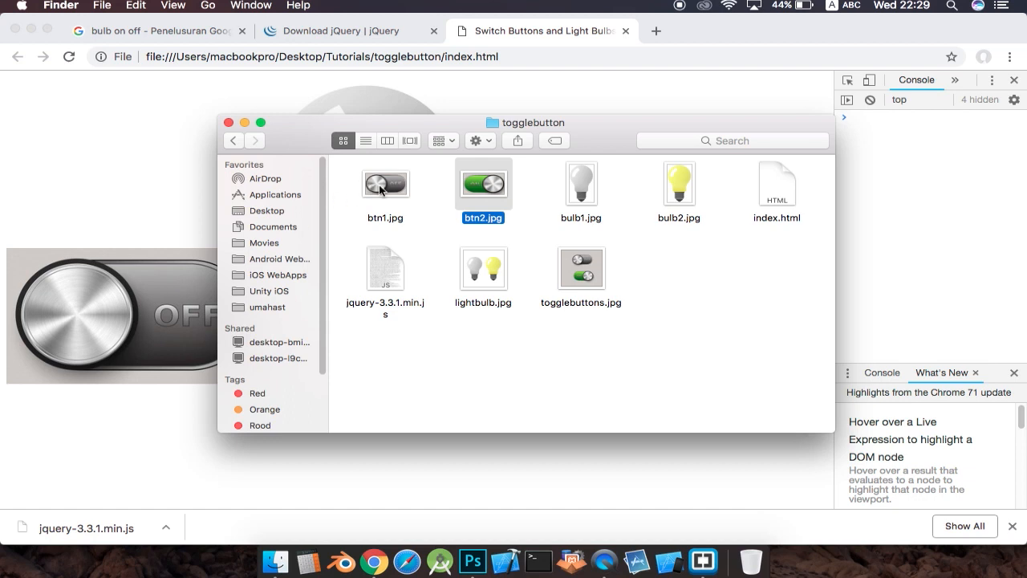